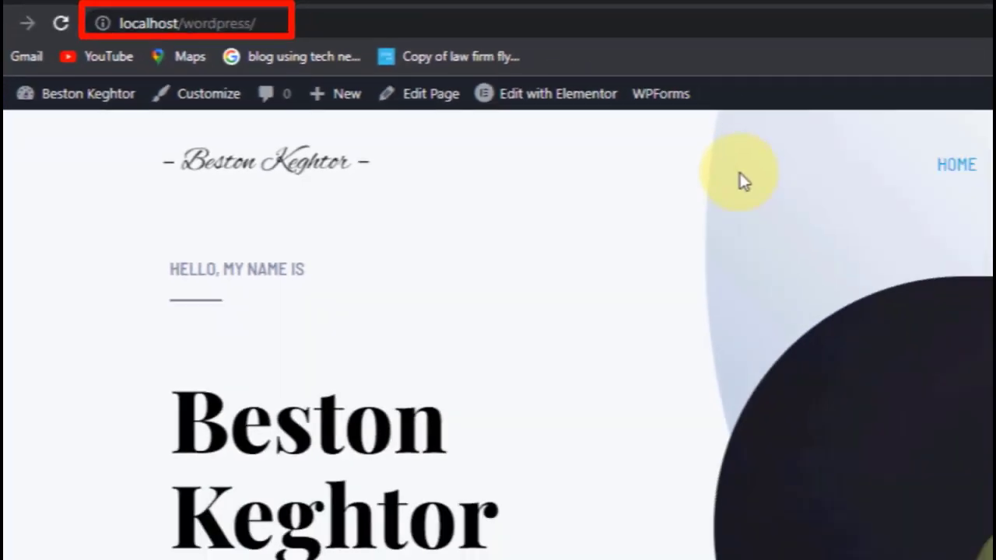
# Scroll through the local site's homepage.
pyautogui.scroll(-3)
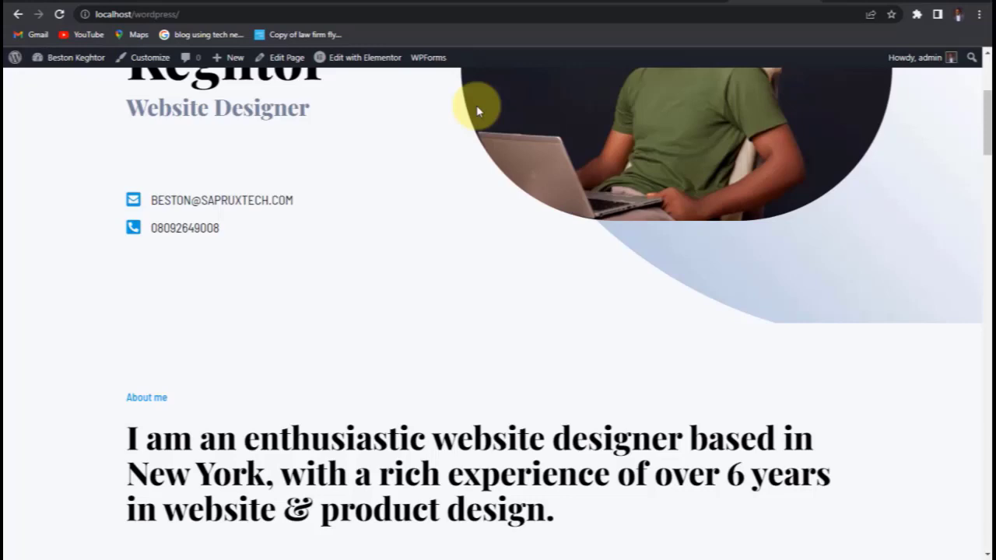
pyautogui.scroll(3)
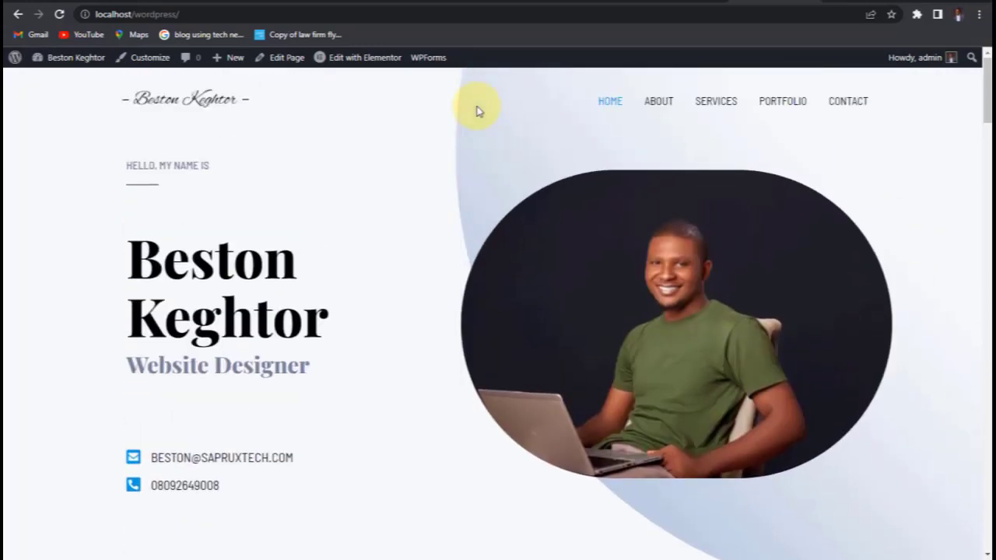
pyautogui.moveTo(783, 101)
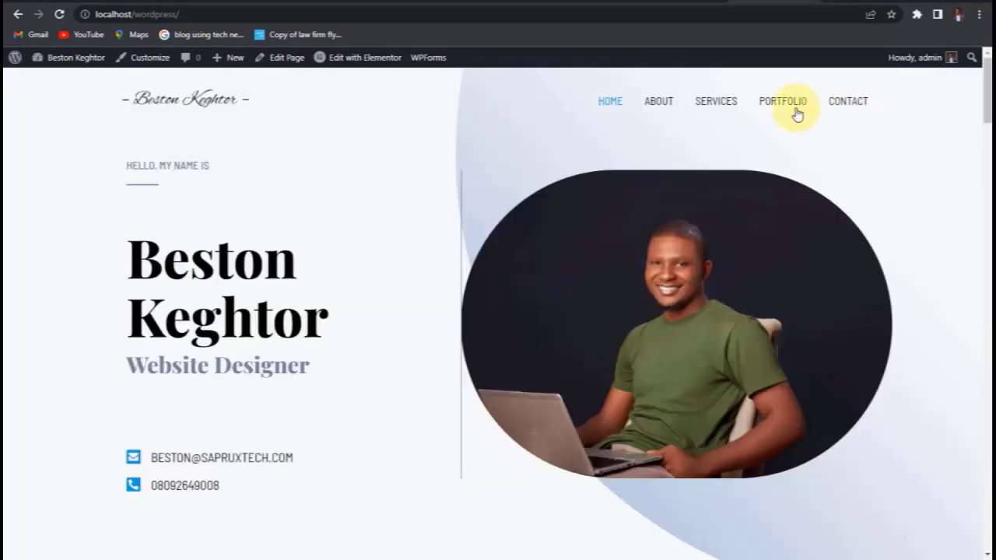
pyautogui.scroll(-3)
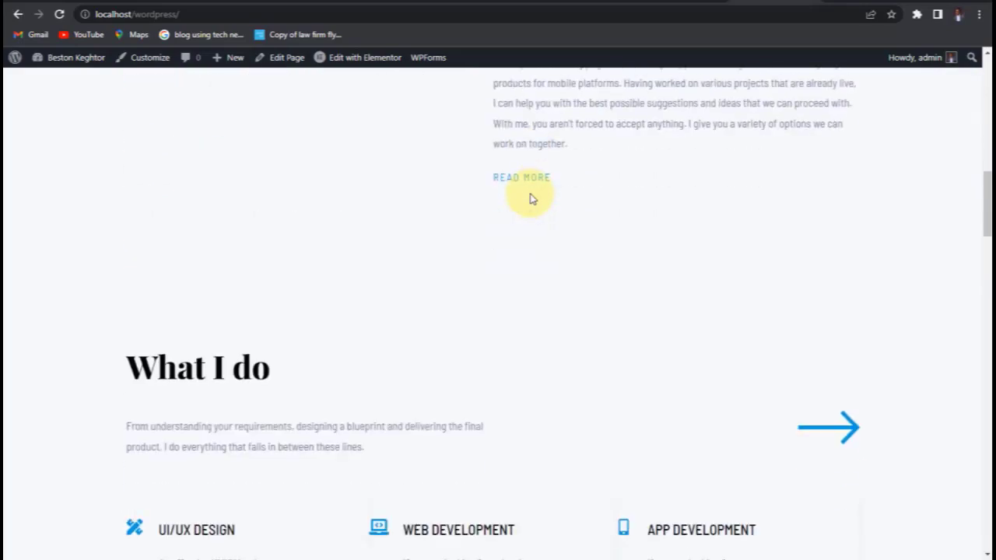
pyautogui.scroll(-3)
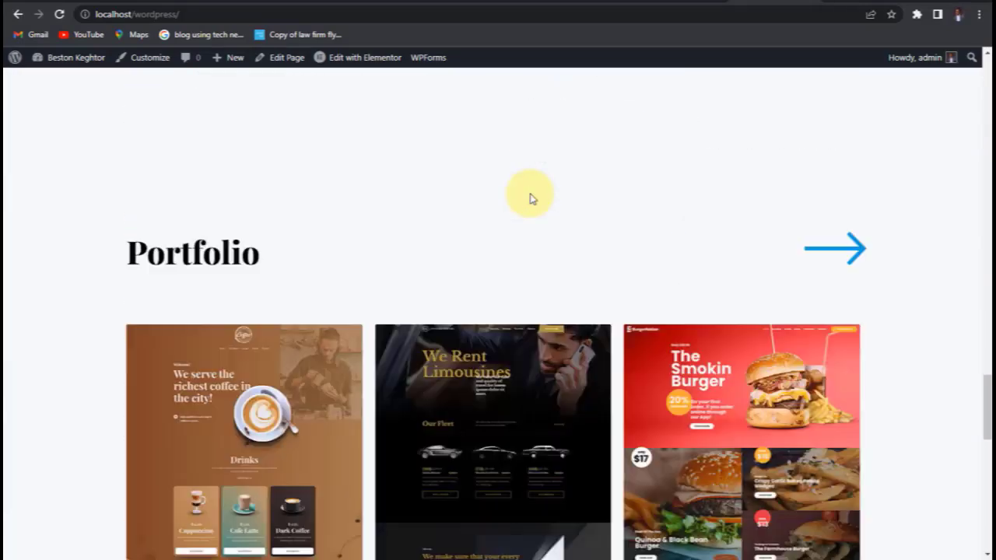
pyautogui.scroll(-3)
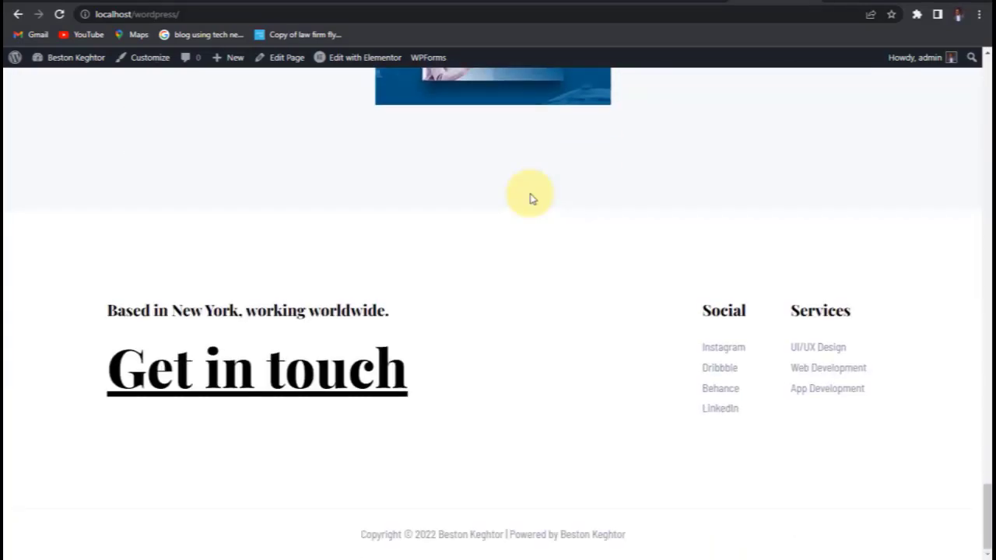
pyautogui.scroll(3)
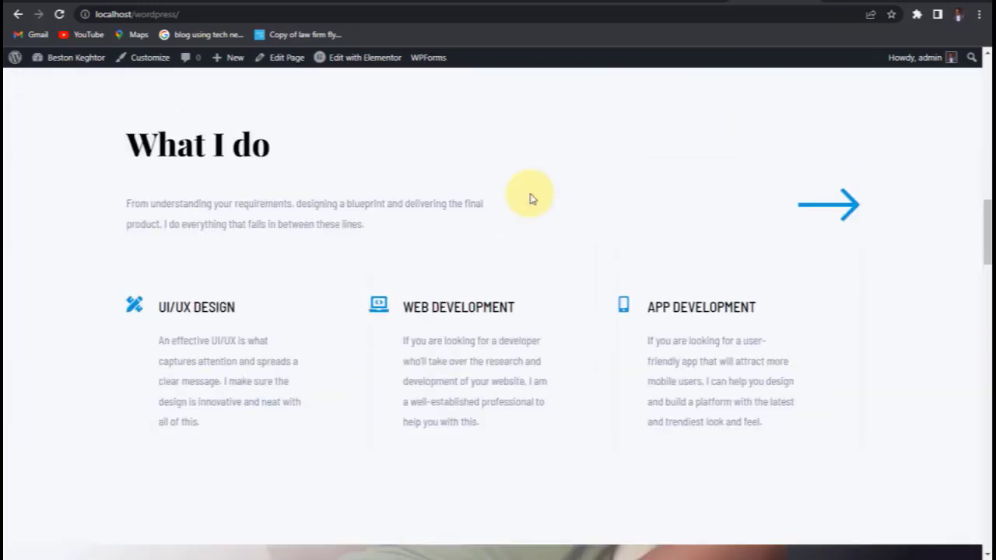
pyautogui.scroll(3)
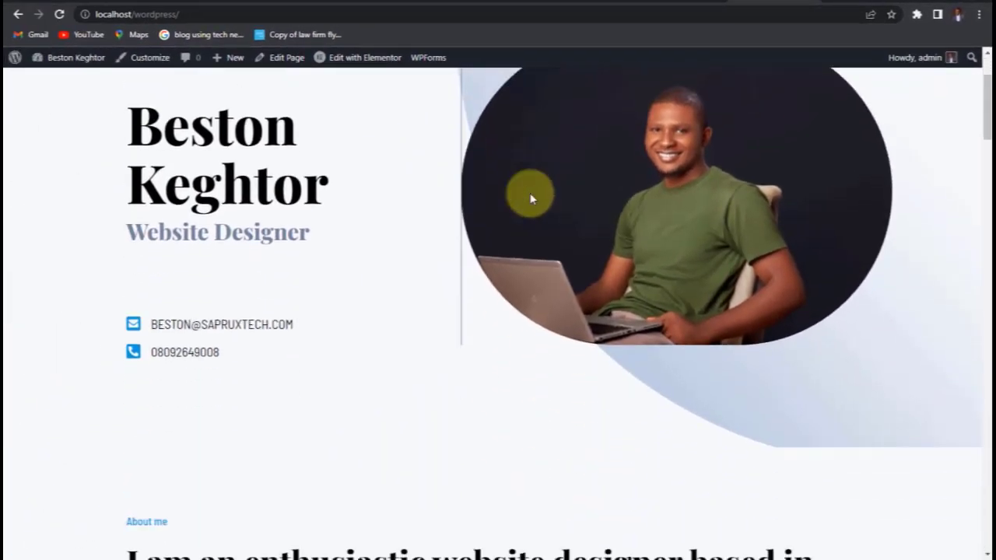
pyautogui.scroll(-3)
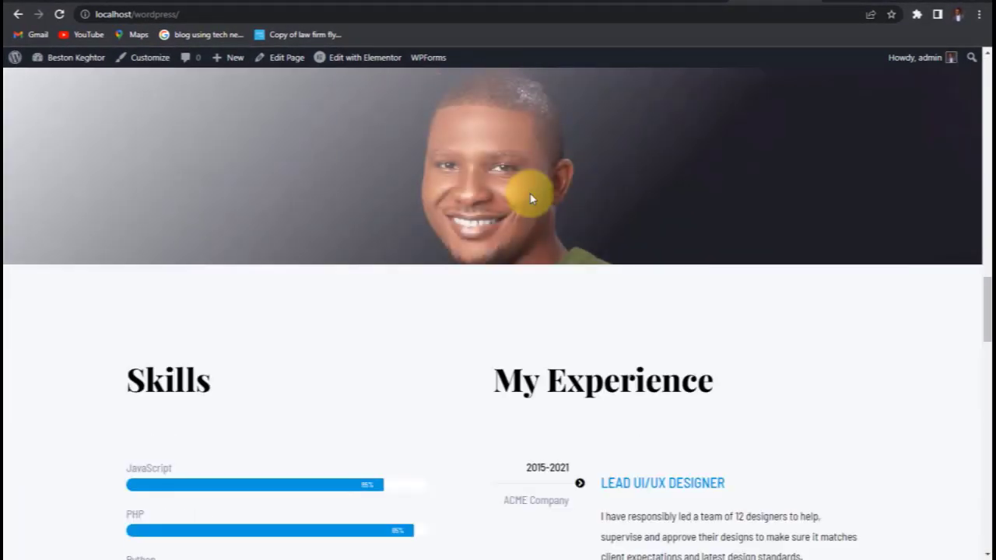
# Go to the wp-login.php page and log in as admin.
pyautogui.click(164, 14)
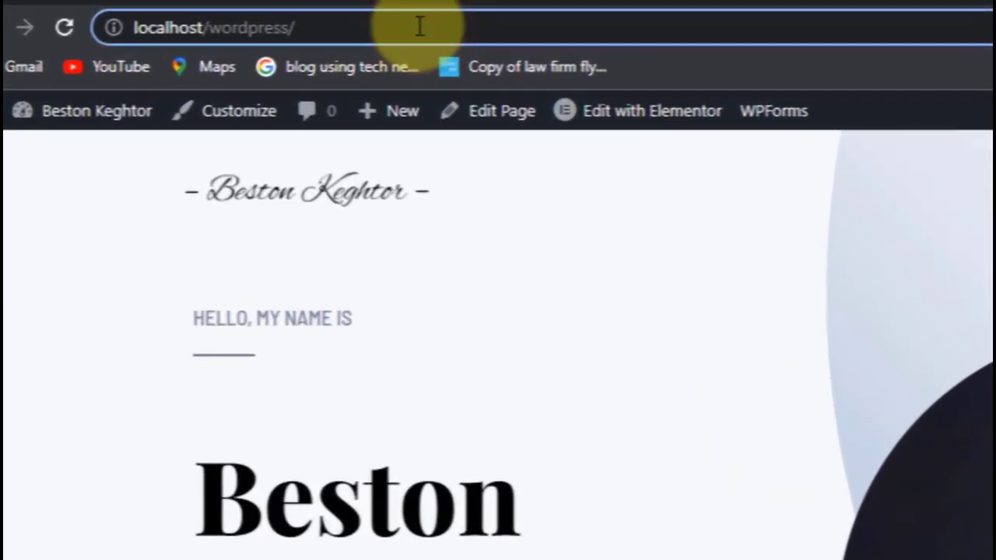
pyautogui.write('li')
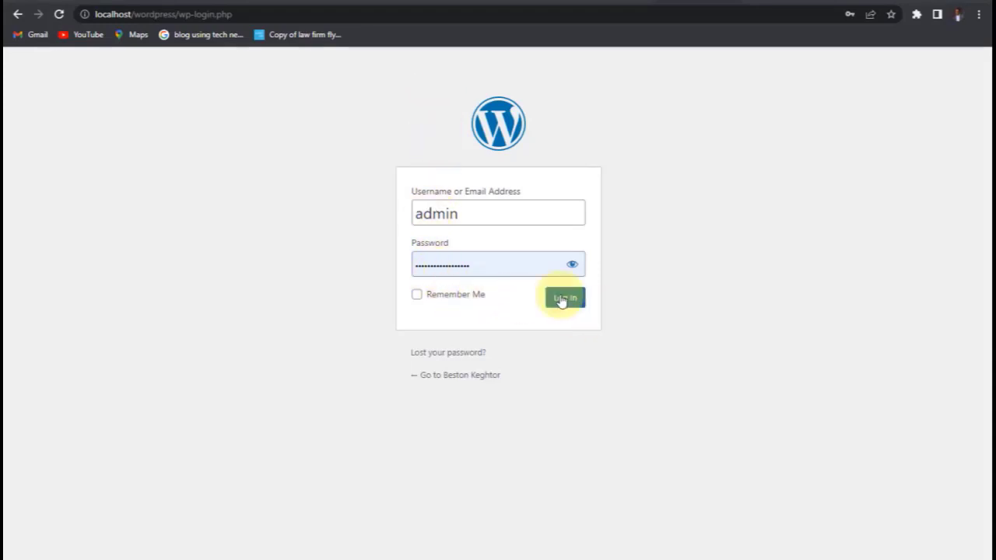
pyautogui.click(565, 298)
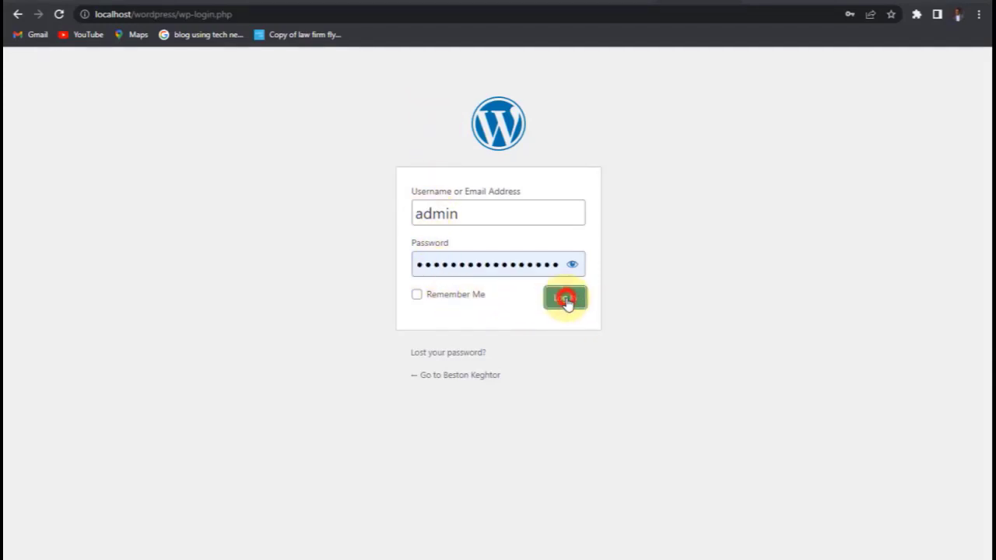
pyautogui.click(564, 298)
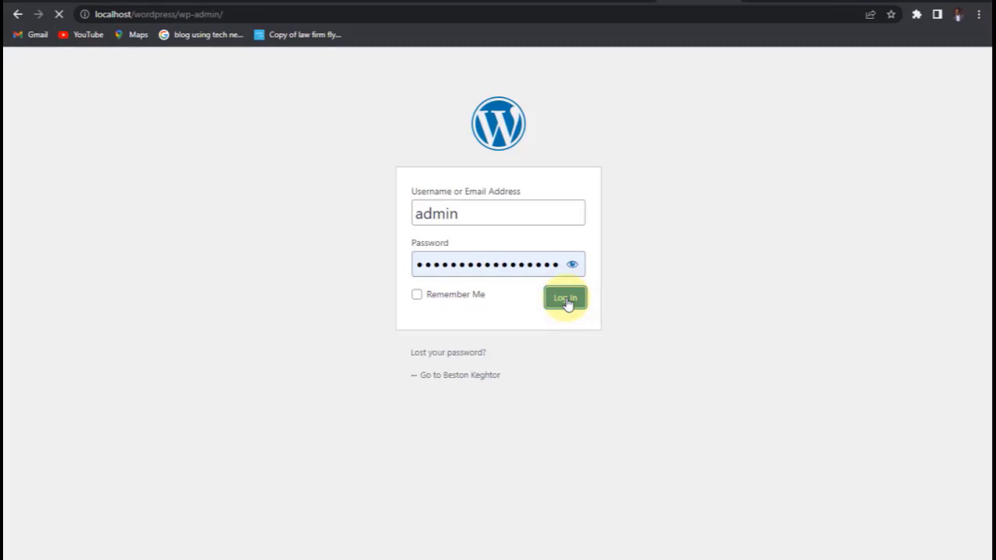
pyautogui.click(565, 298)
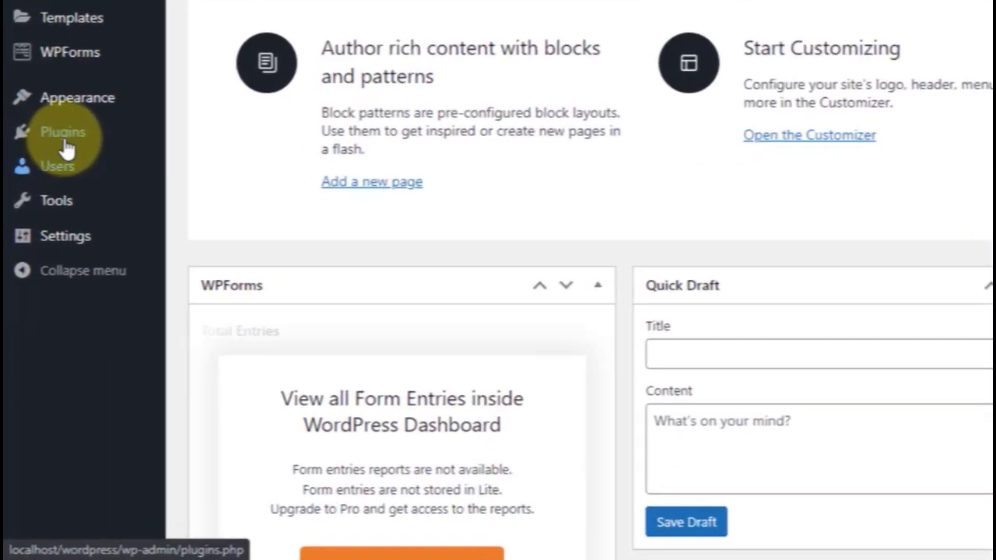
# Search for WPvivid under Plugins > Add New.
pyautogui.click(64, 131)
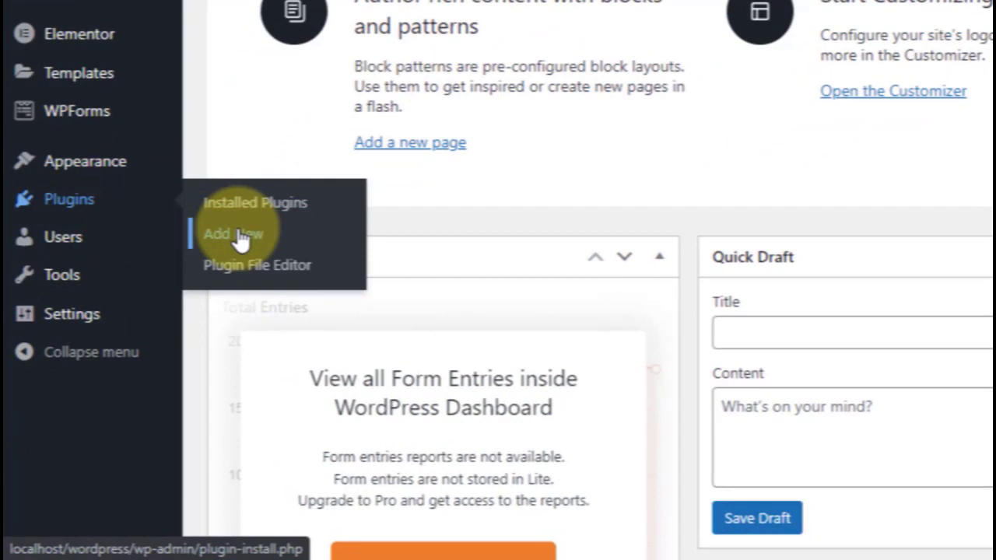
pyautogui.click(226, 234)
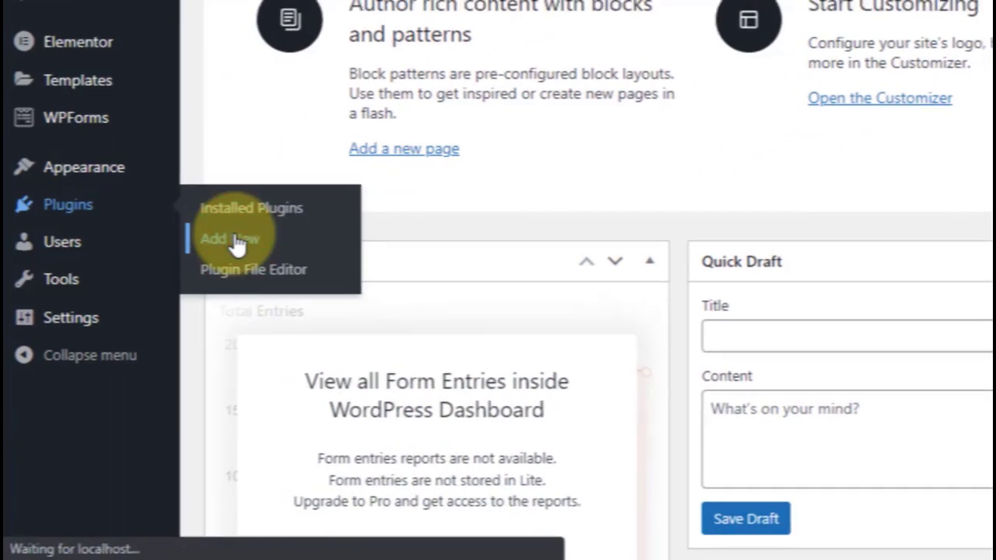
pyautogui.click(229, 239)
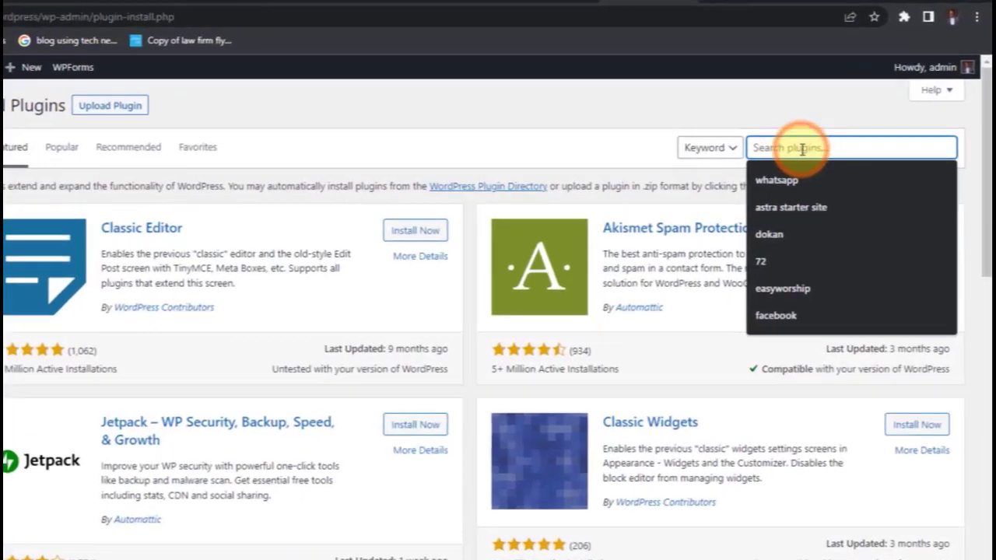
pyautogui.write('wp')
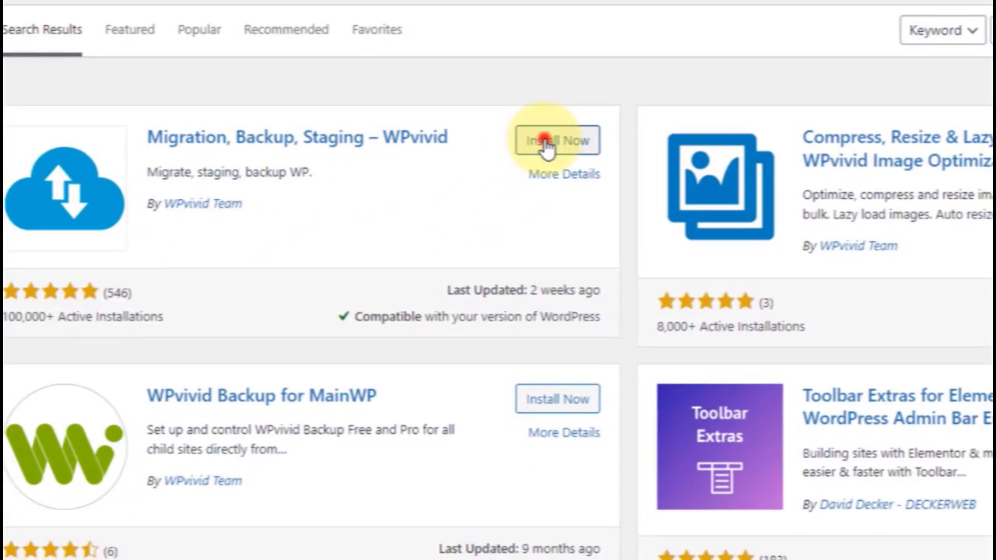
# Install and activate the Migration, Backup, Staging – WPvivid plugin.
pyautogui.click(558, 140)
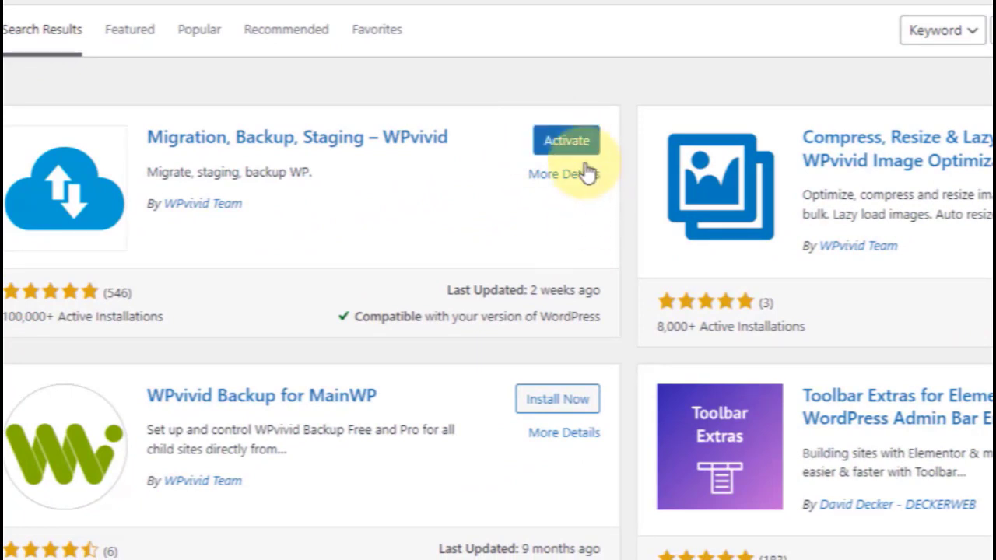
pyautogui.click(566, 141)
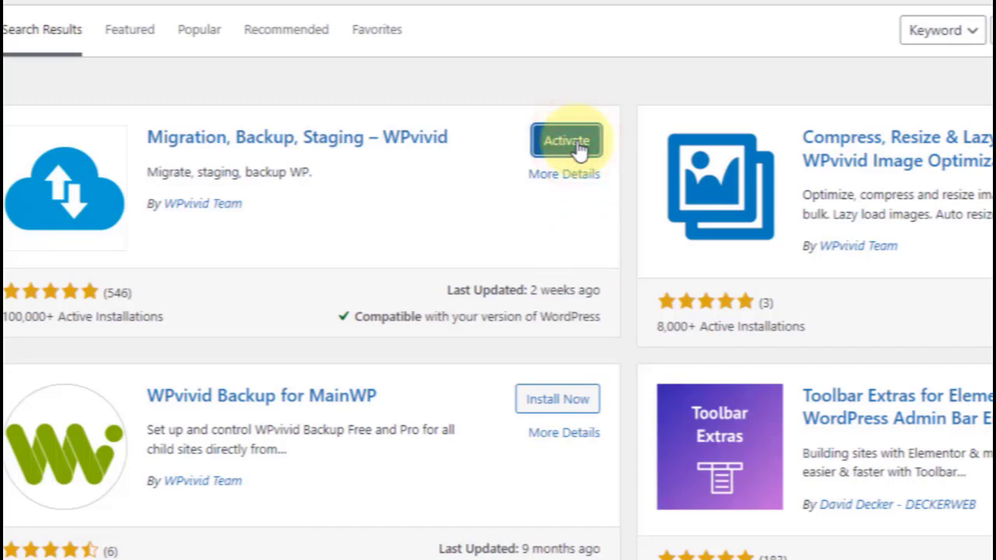
pyautogui.click(566, 141)
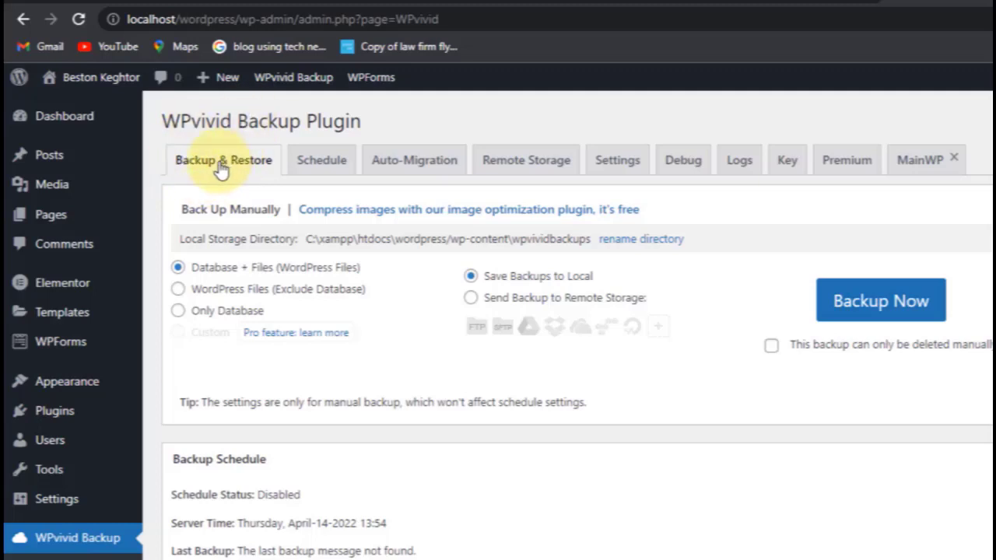
pyautogui.moveTo(788, 308)
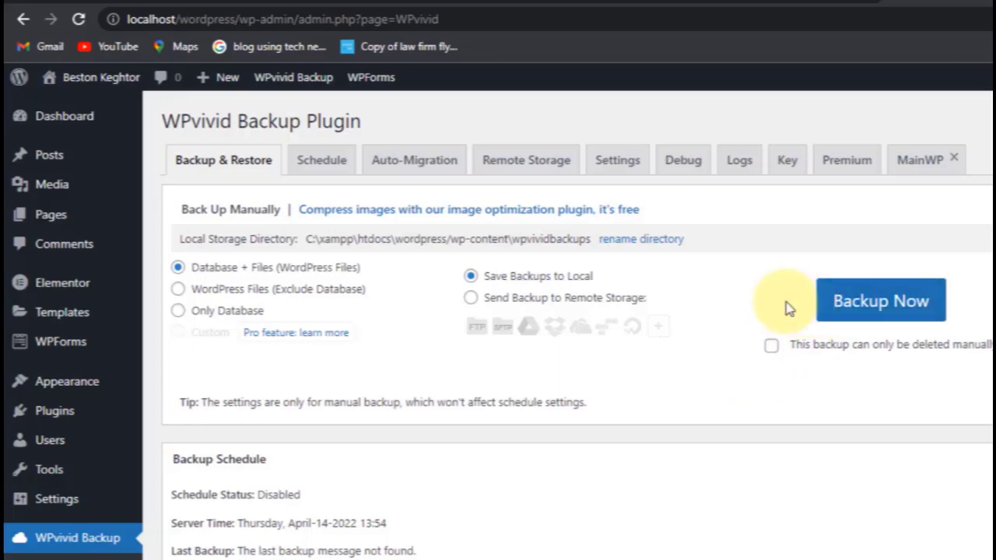
pyautogui.moveTo(560, 284)
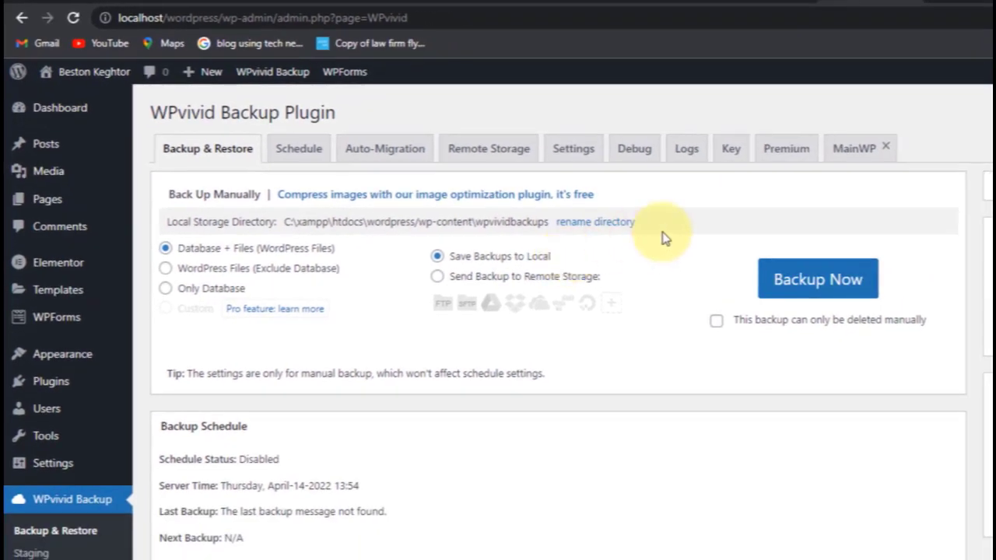
pyautogui.moveTo(818, 278)
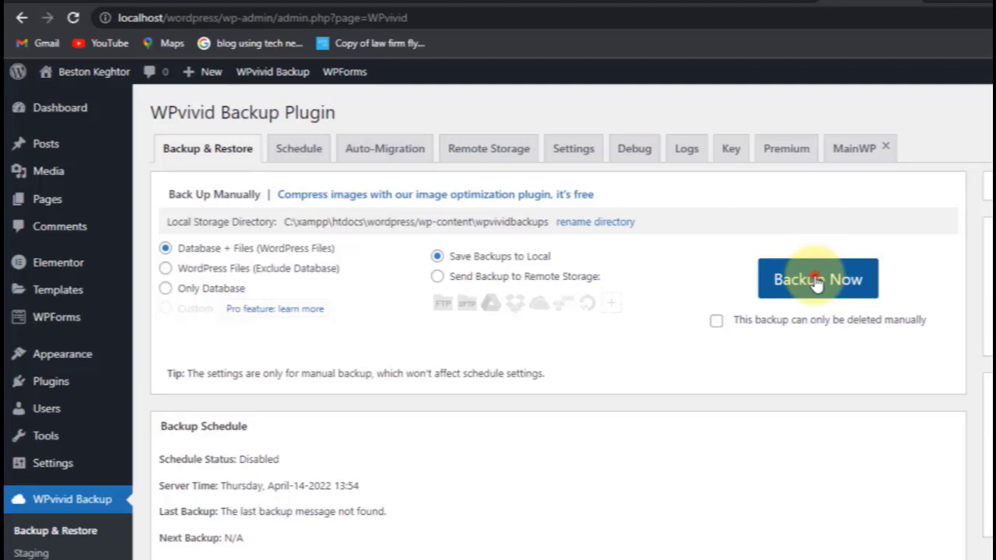
# Start a manual Backup Now of database and files to local storage.
pyautogui.click(818, 279)
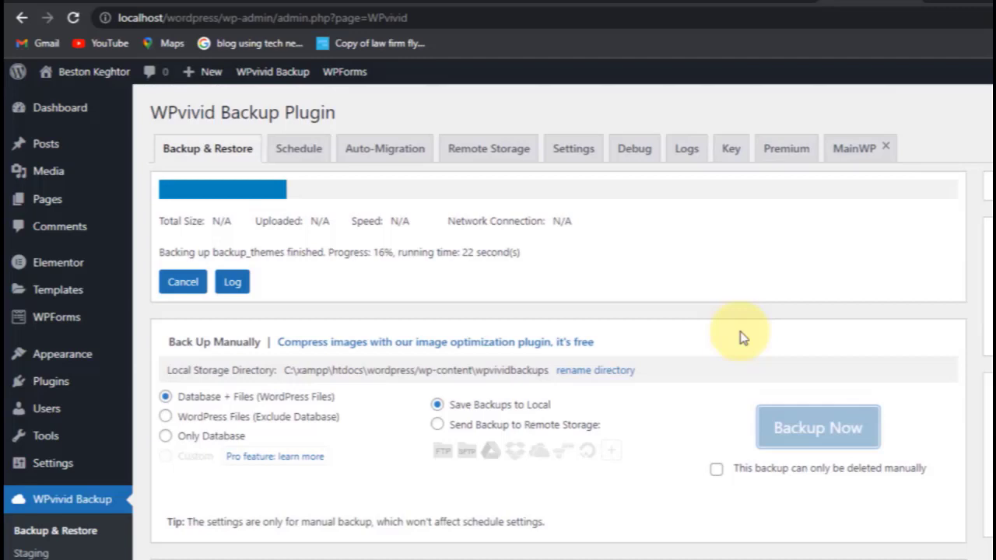
pyautogui.moveTo(705, 332)
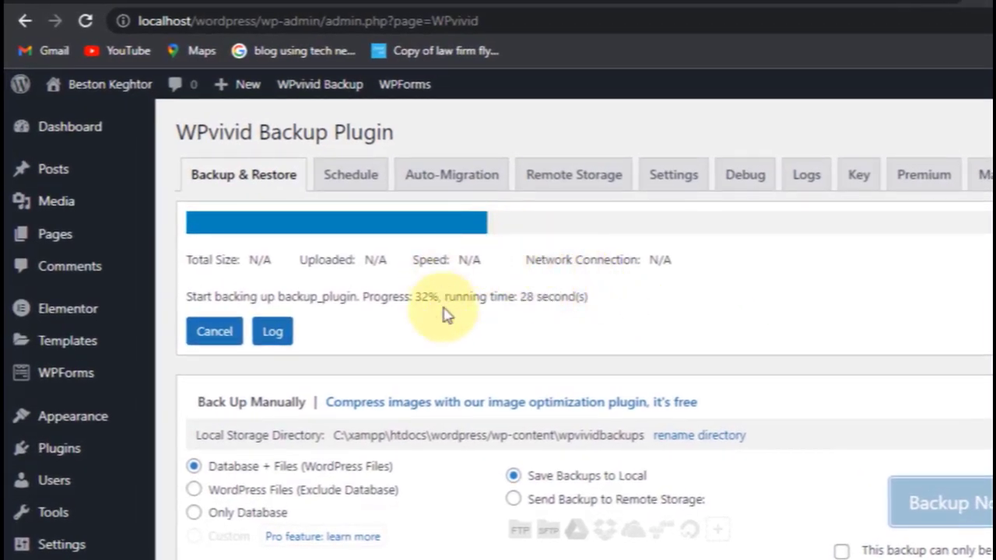
pyautogui.moveTo(413, 330)
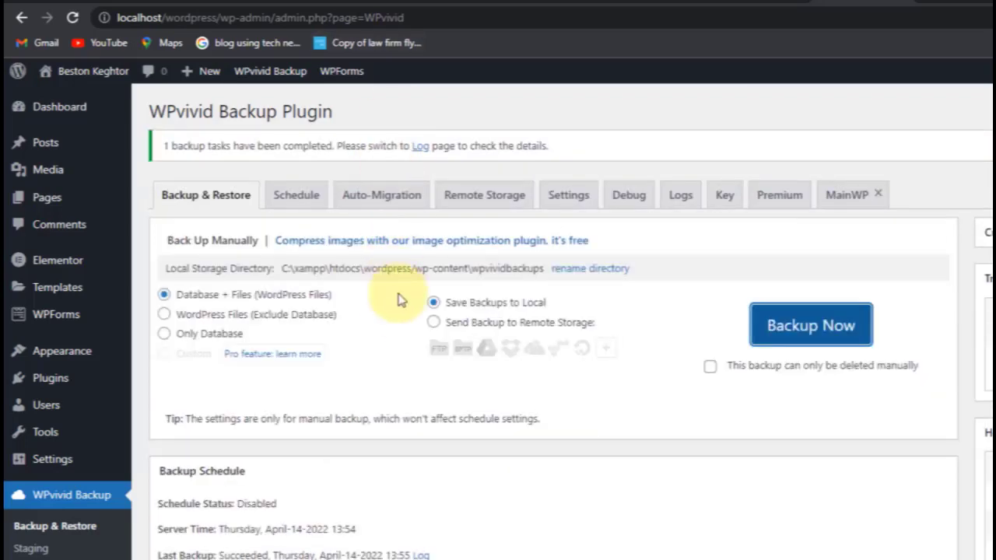
pyautogui.moveTo(358, 313)
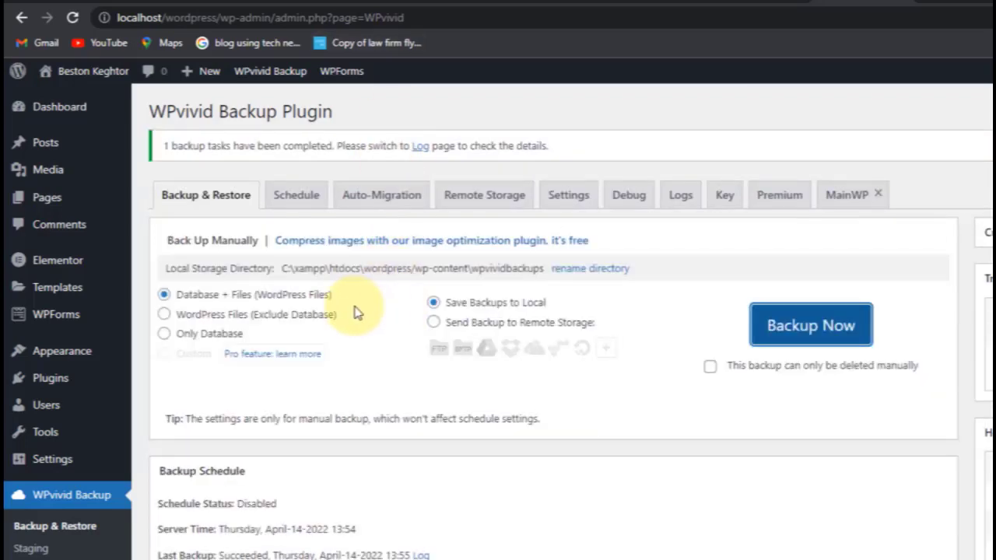
# Download the 50.91 MB full-site backup zip from the Backups list.
pyautogui.scroll(-3)
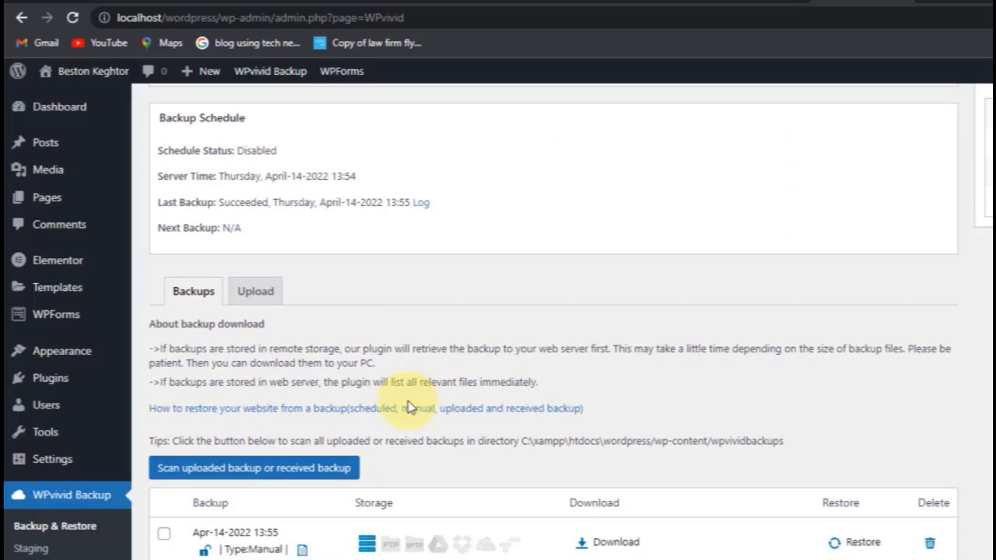
pyautogui.moveTo(294, 538)
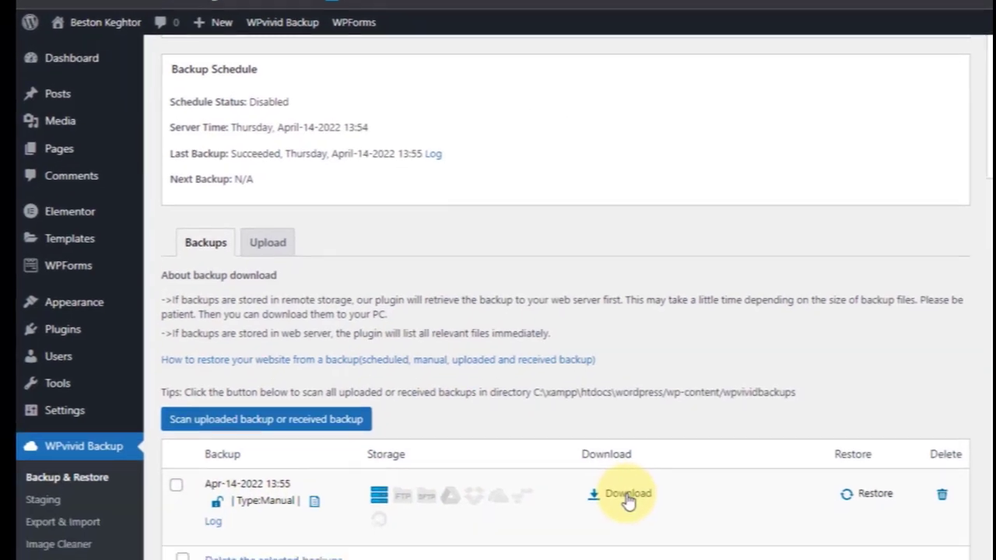
pyautogui.click(627, 493)
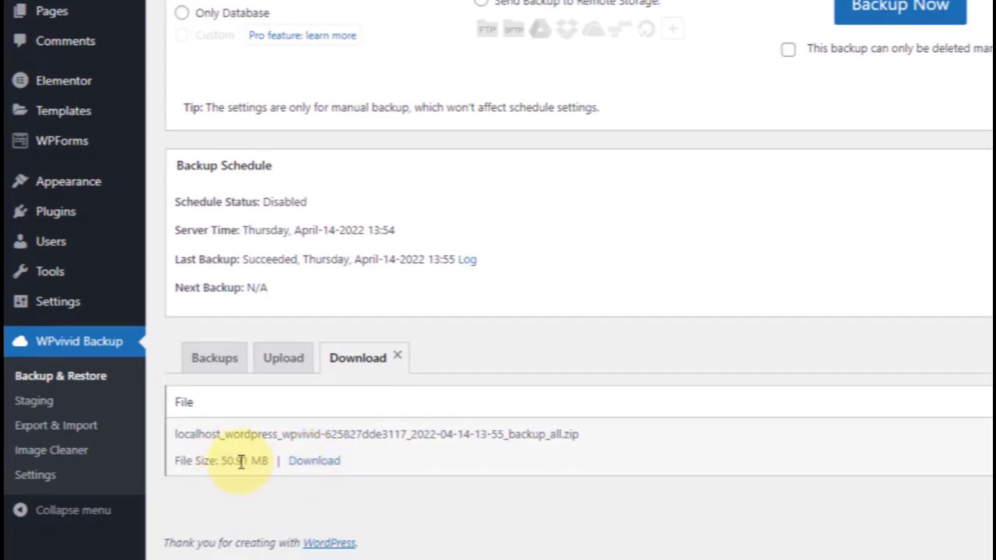
pyautogui.click(313, 460)
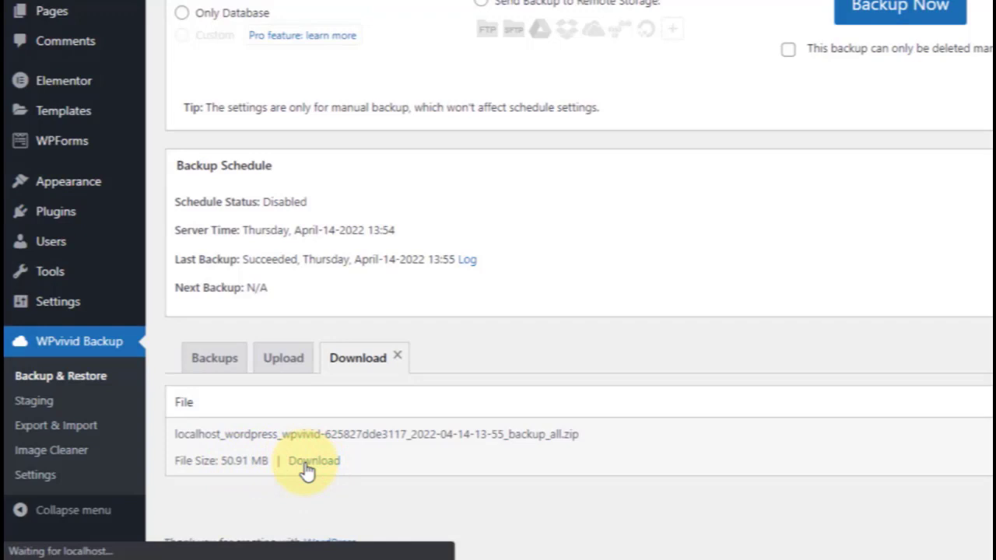
pyautogui.click(313, 460)
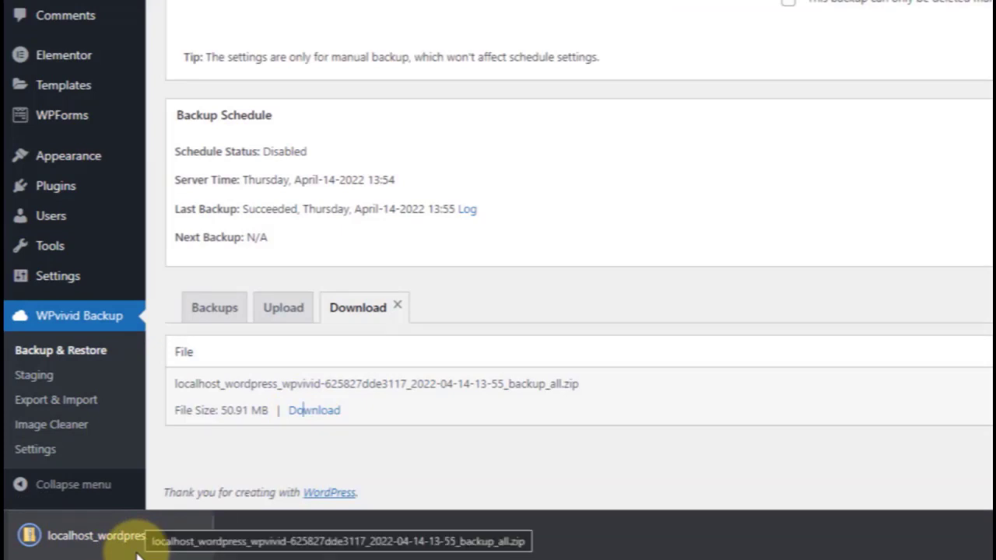
pyautogui.moveTo(242, 476)
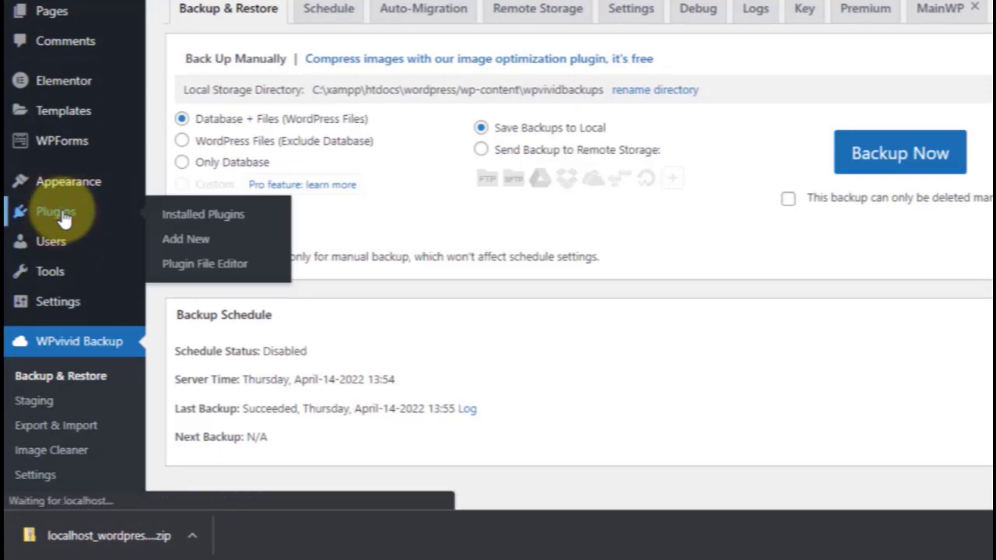
pyautogui.moveTo(167, 194)
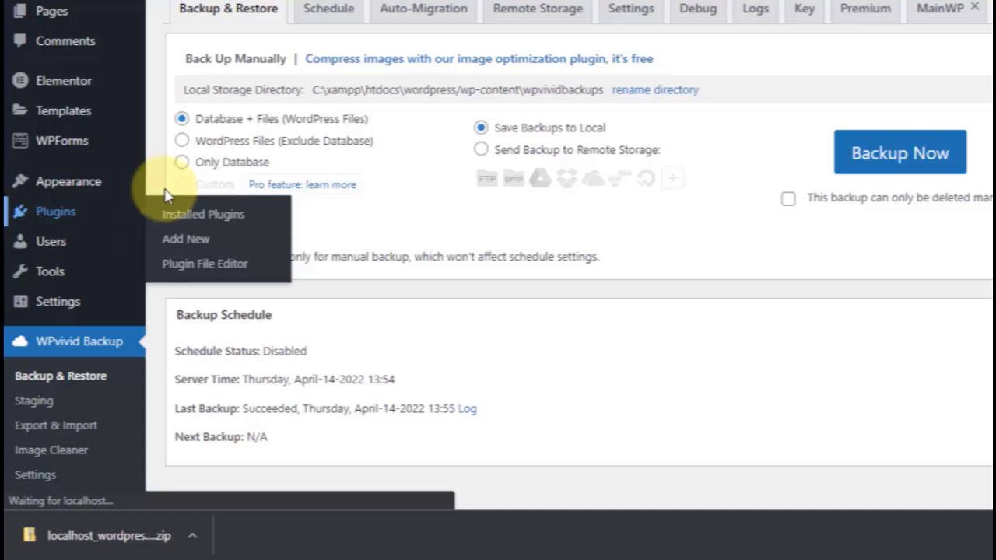
# Deactivate WPvivid Backup Plugin locally and replace the address with the live domain's wp-admin.
pyautogui.click(202, 214)
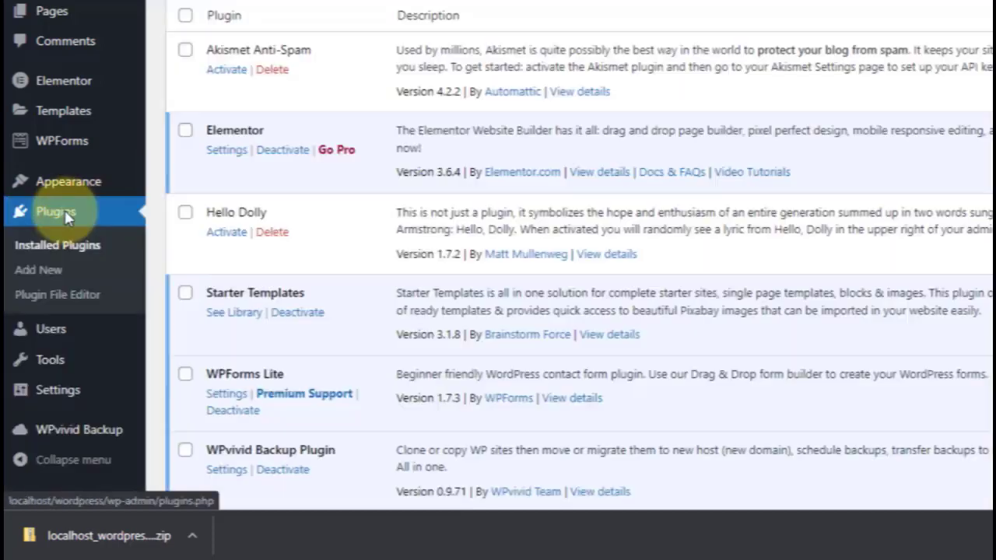
pyautogui.scroll(-3)
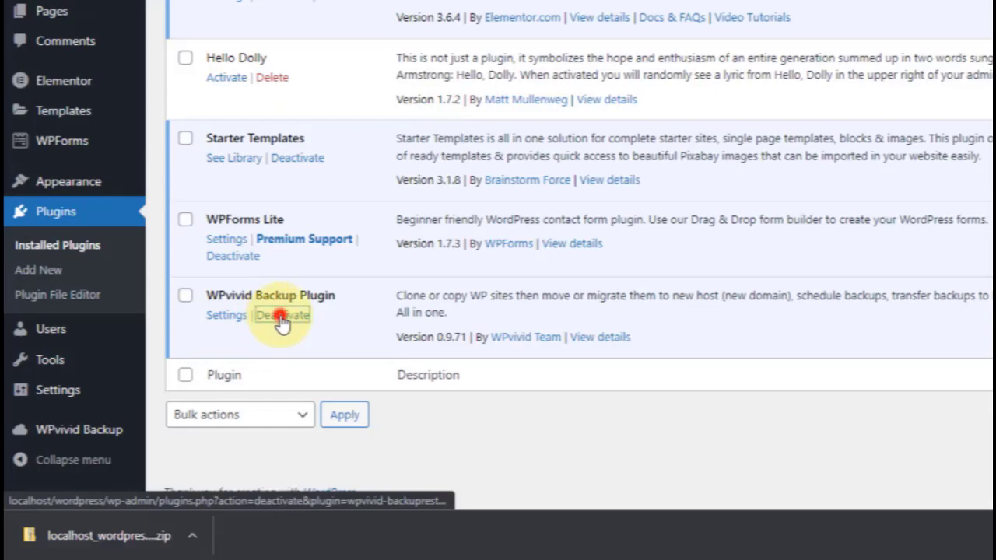
pyautogui.click(282, 316)
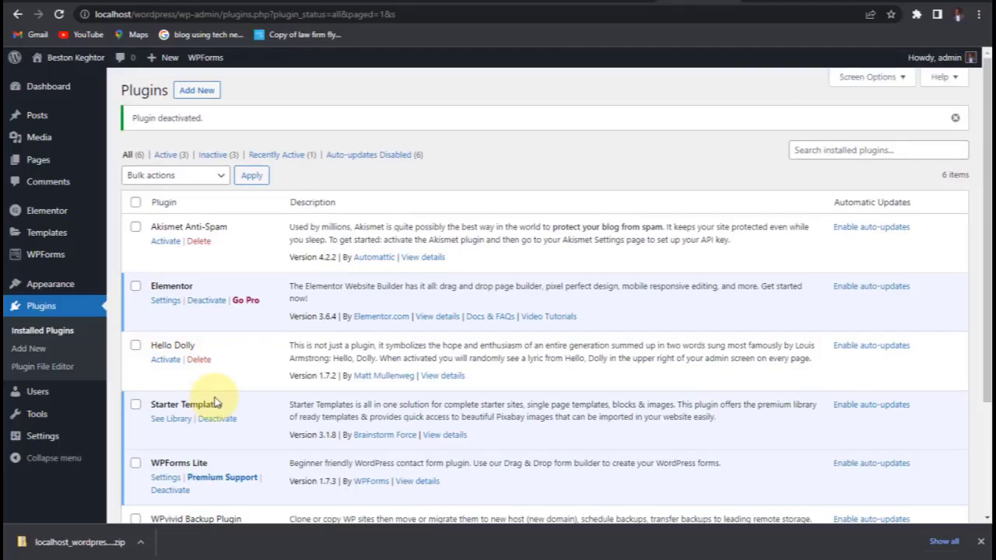
pyautogui.moveTo(732, 42)
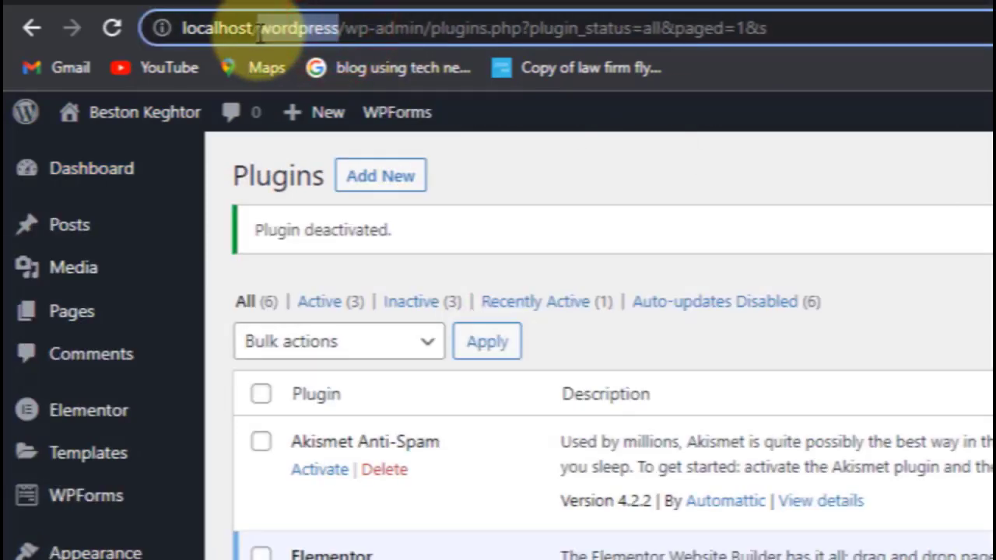
pyautogui.click(91, 168)
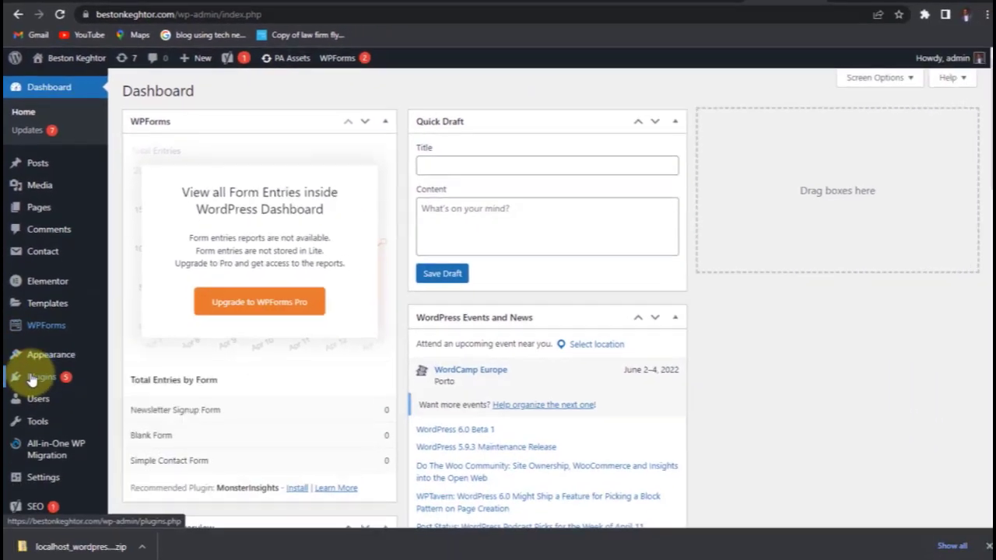
# On the live site, search for WPvivid, then install and activate Migration, Backup, Staging – WPvivid.
pyautogui.click(41, 373)
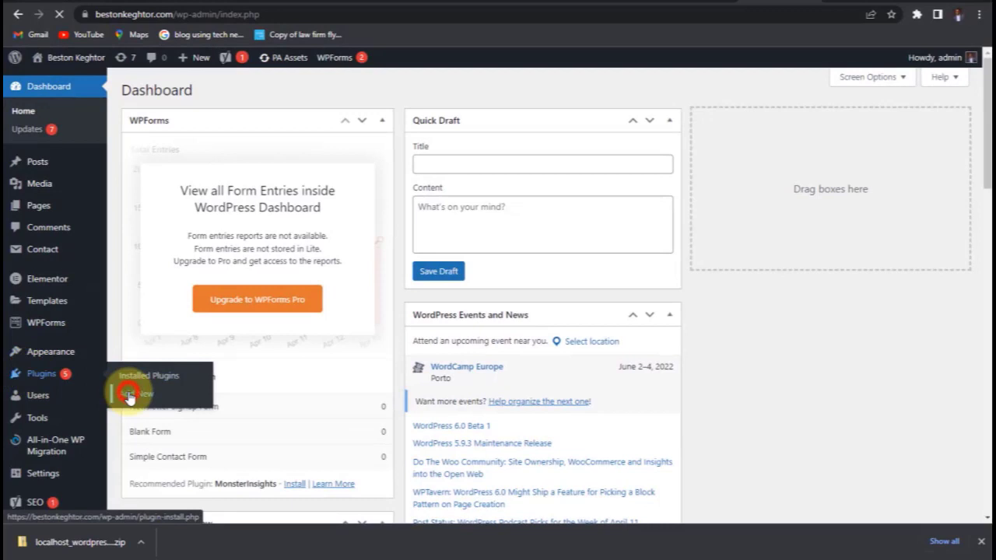
pyautogui.click(145, 394)
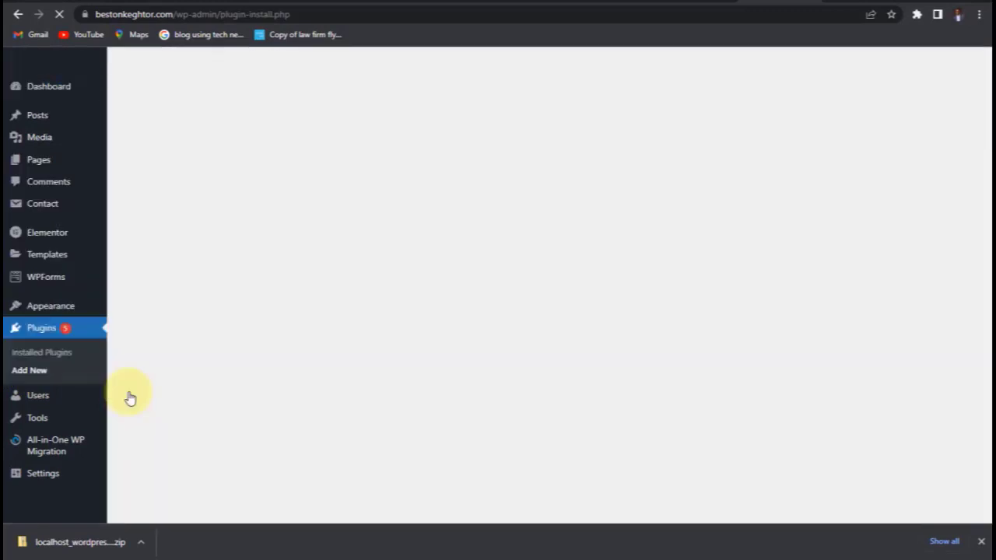
pyautogui.click(871, 126)
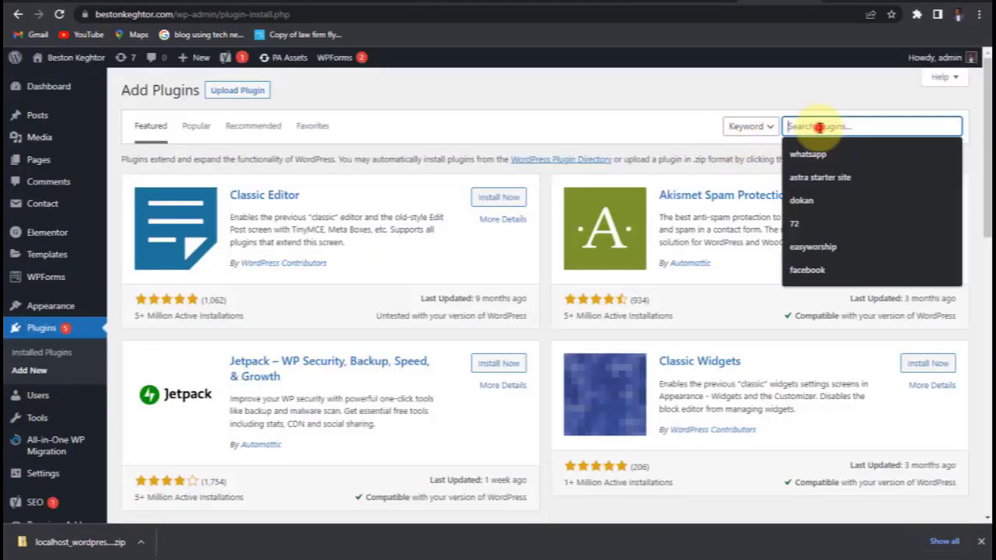
pyautogui.write('wpvivid')
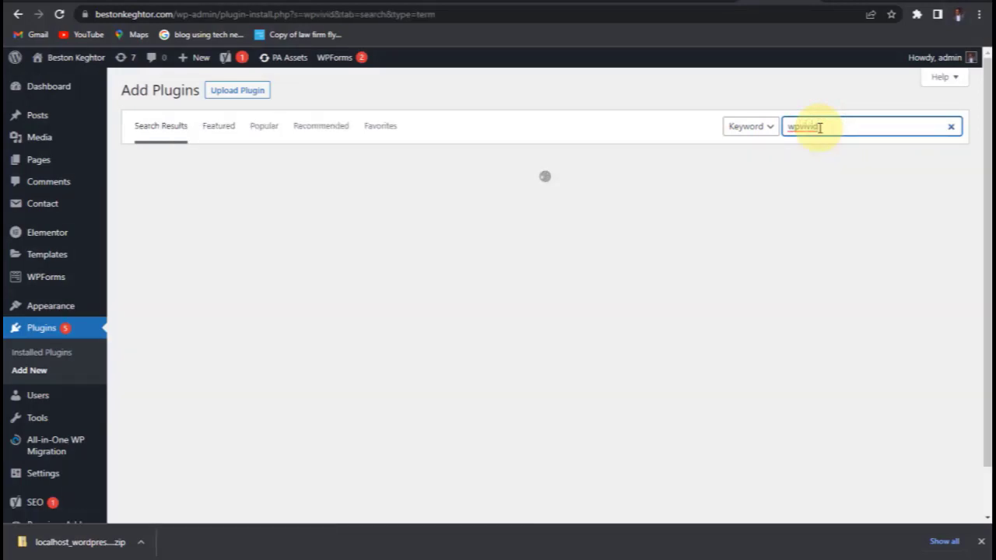
pyautogui.press('Return')
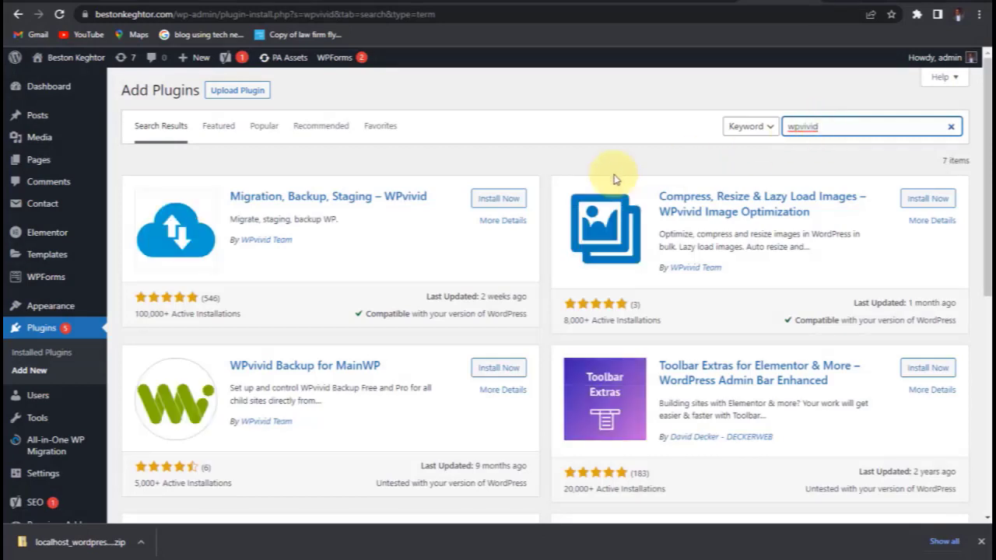
pyautogui.moveTo(498, 198)
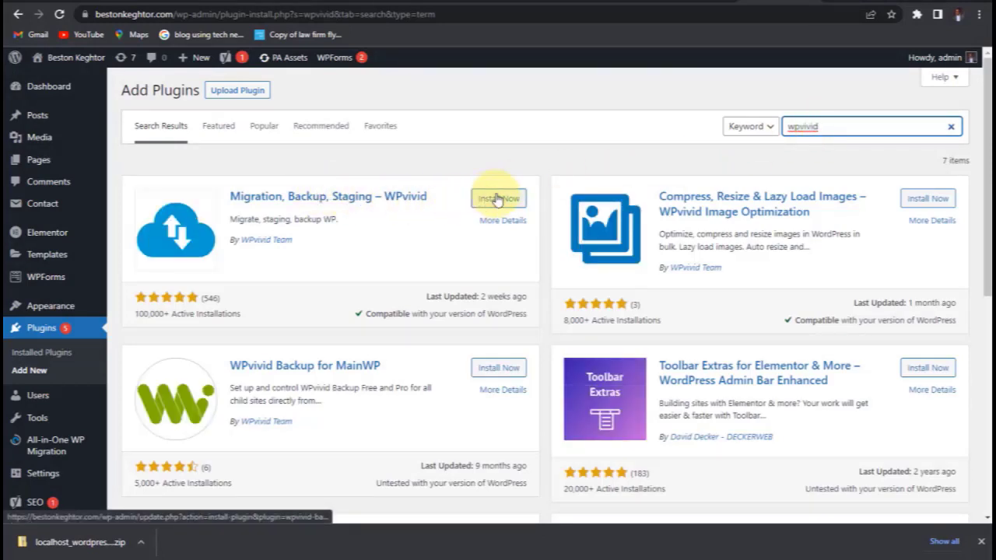
pyautogui.click(498, 198)
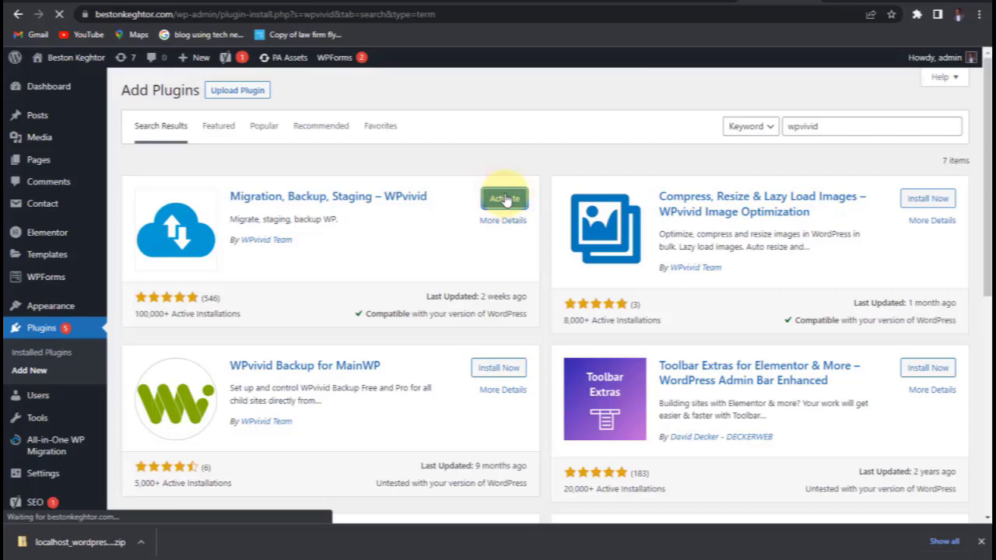
pyautogui.click(504, 198)
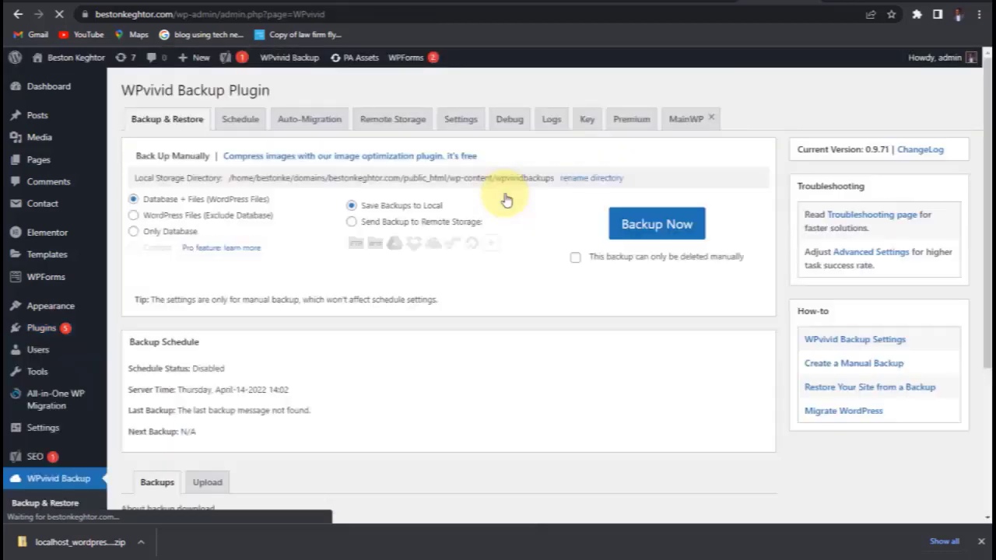
# Upload the local backup zip through WPvivid's Upload tab and acknowledge the completion alert.
pyautogui.scroll(-3)
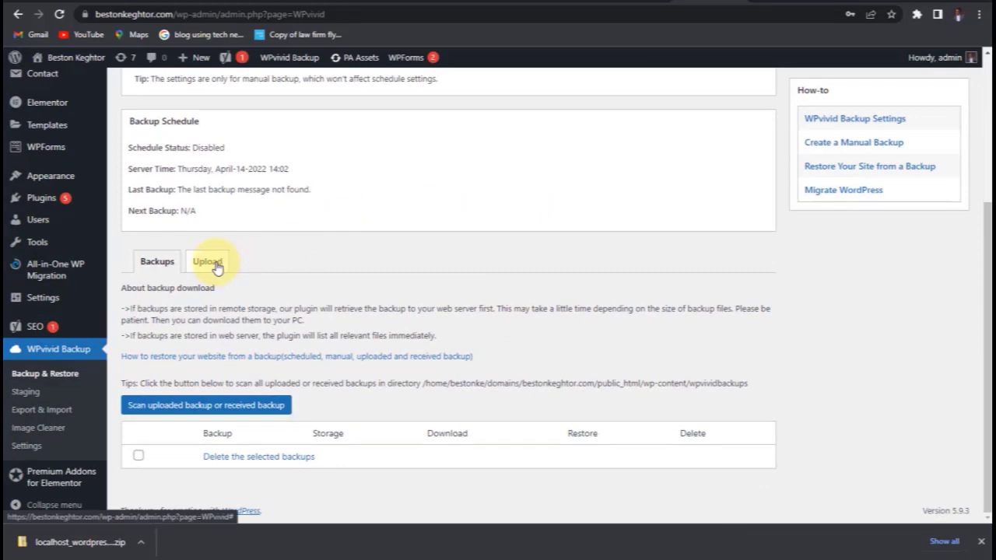
pyautogui.click(207, 261)
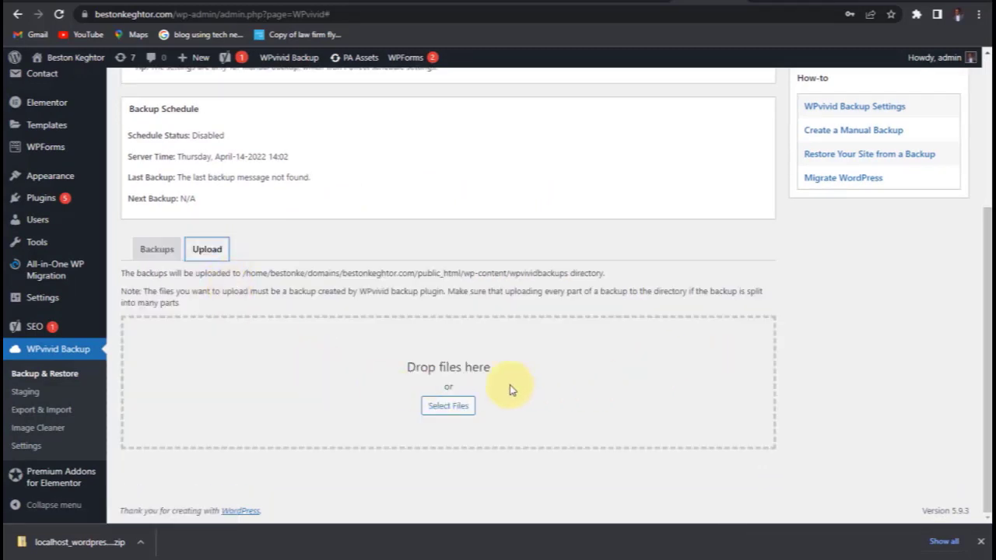
pyautogui.moveTo(448, 406)
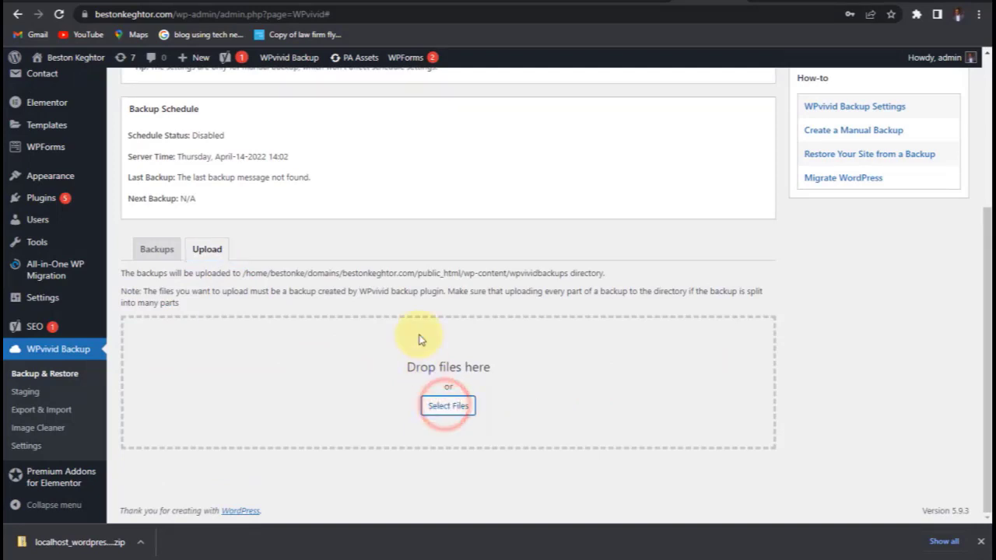
pyautogui.click(448, 406)
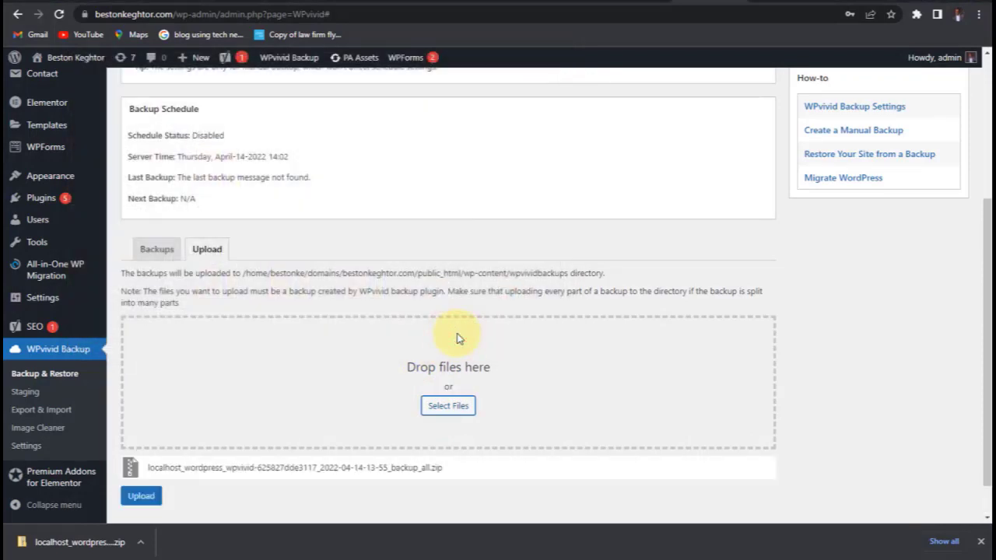
pyautogui.scroll(-3)
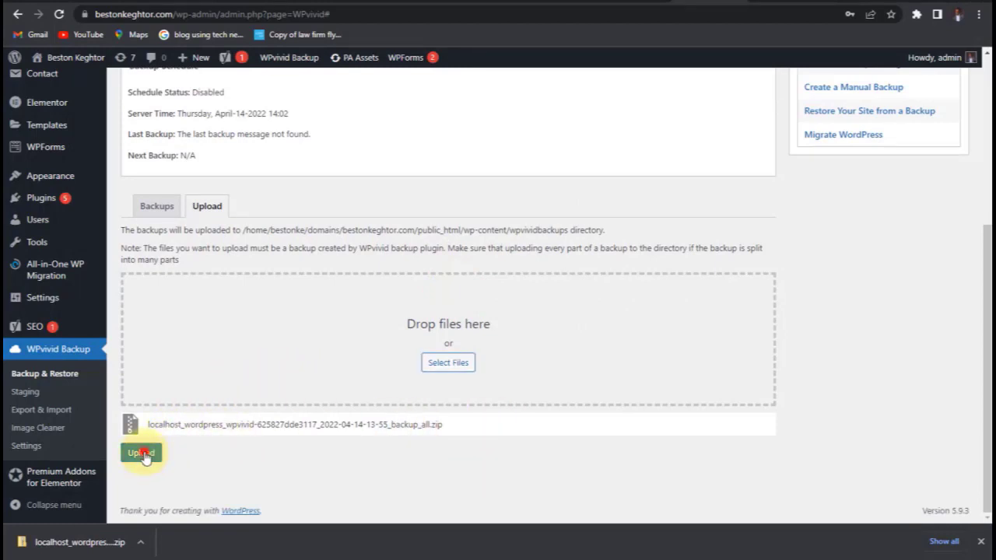
pyautogui.click(141, 453)
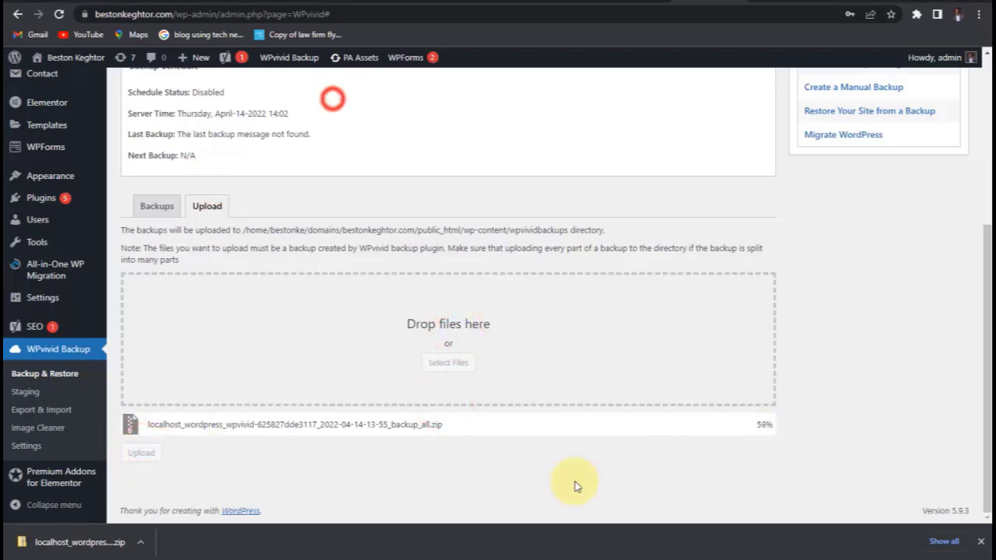
pyautogui.click(141, 452)
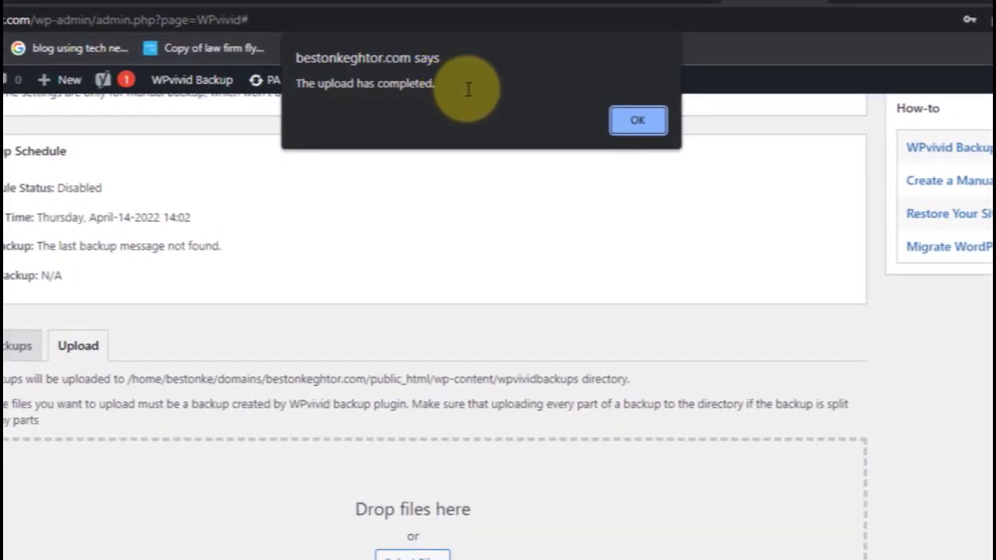
pyautogui.click(637, 120)
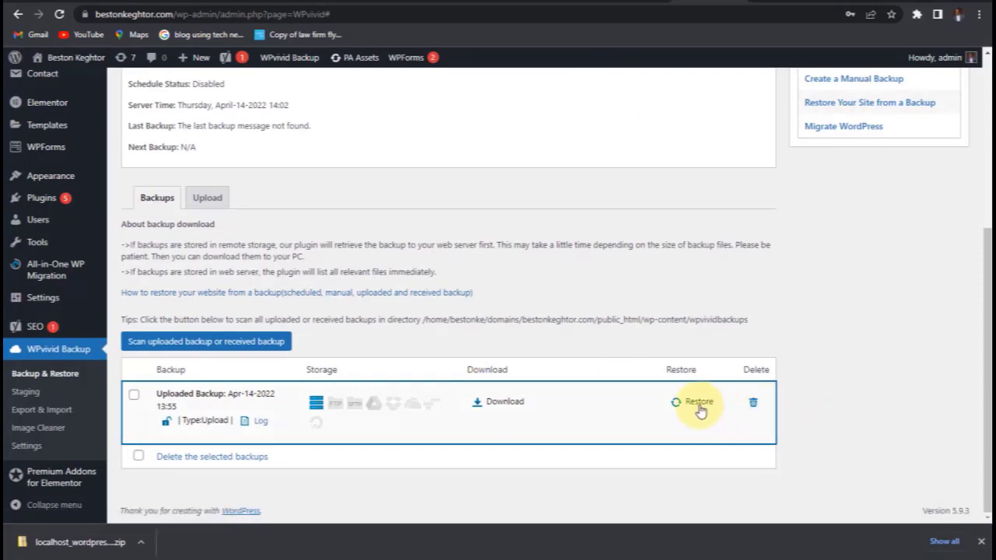
# Restore the uploaded Apr-14-2022 13:55 backup, confirm OK, and acknowledge the success message.
pyautogui.click(698, 401)
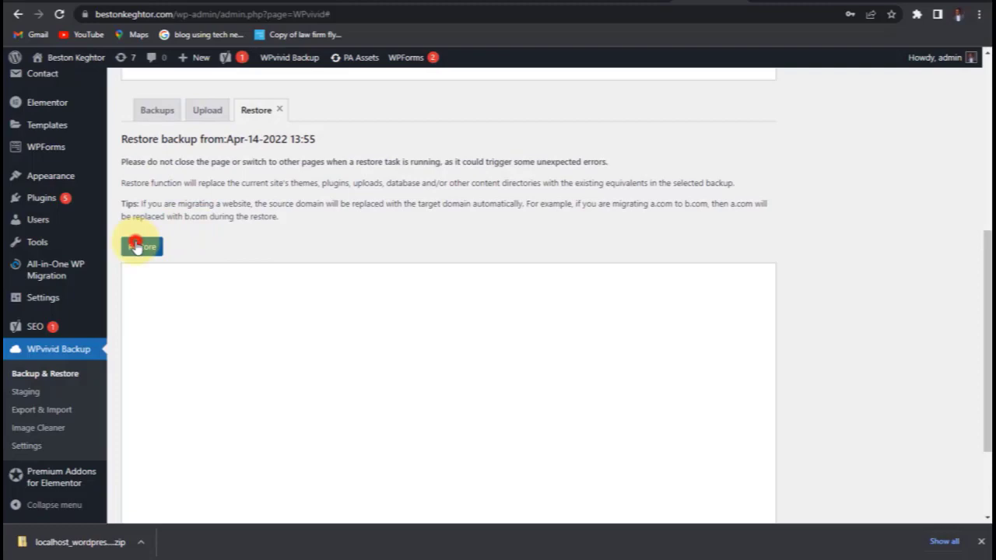
pyautogui.click(140, 246)
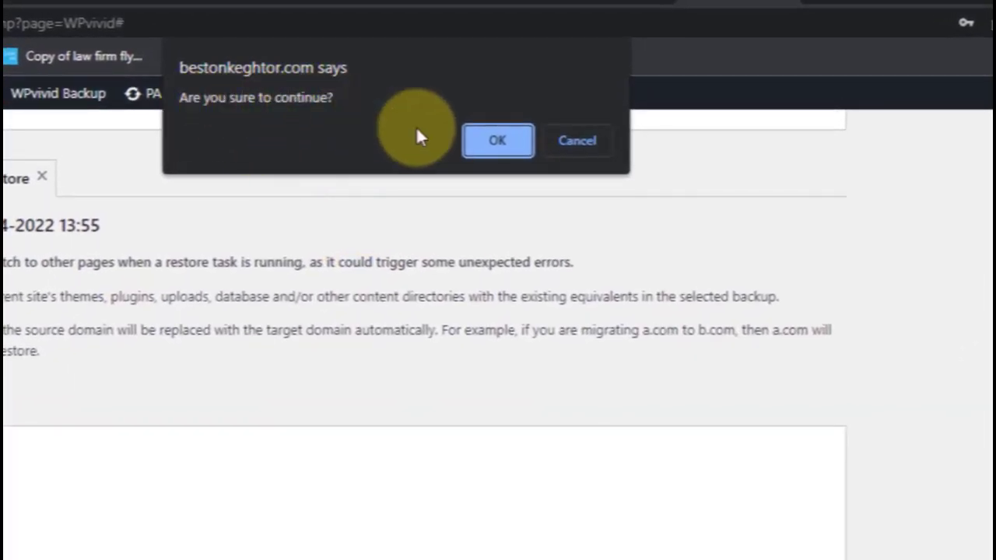
pyautogui.click(497, 141)
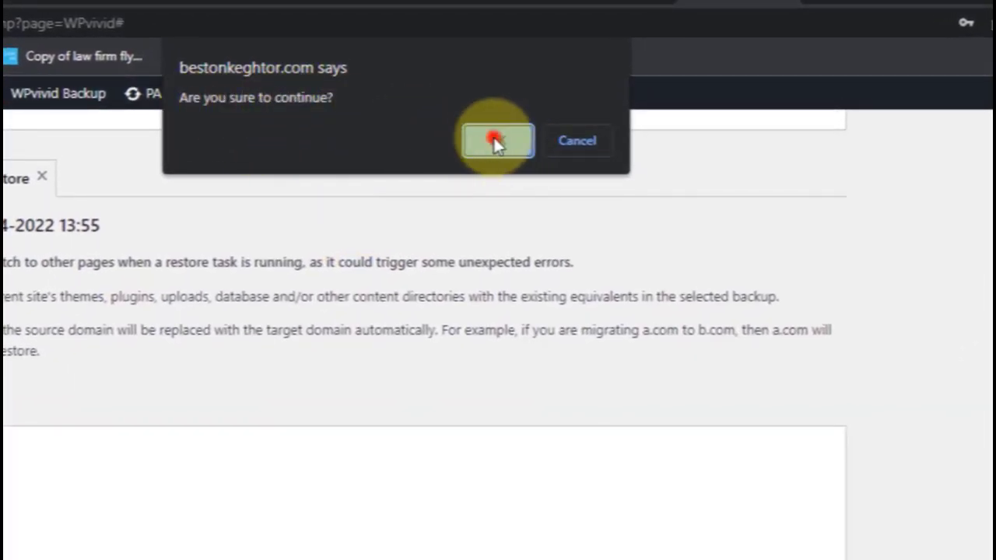
pyautogui.click(498, 140)
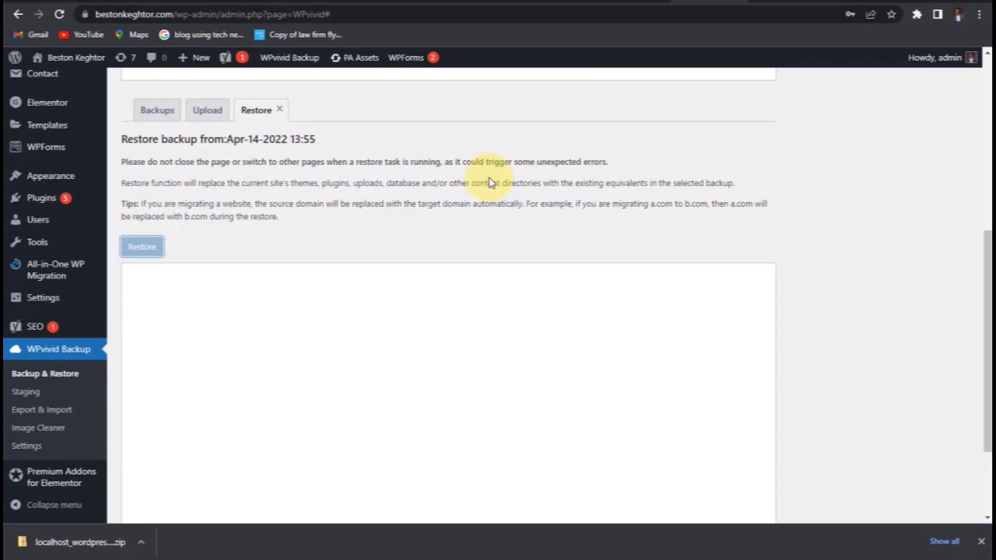
pyautogui.click(141, 246)
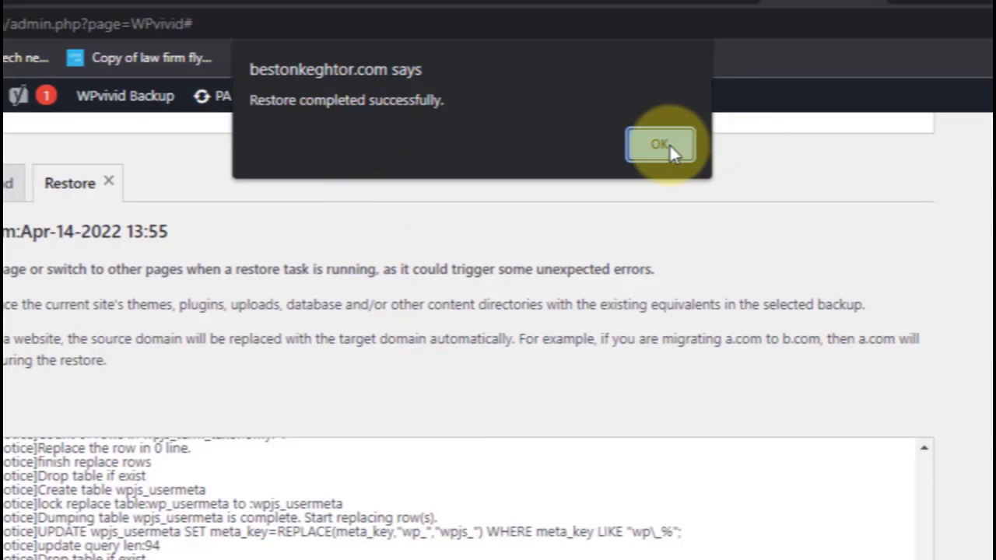
pyautogui.click(661, 144)
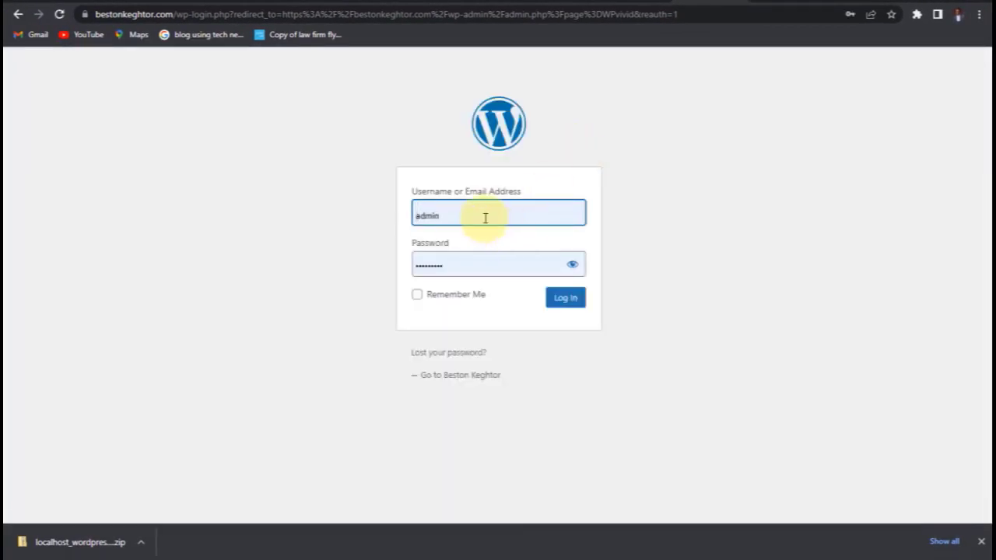
# Log in as admin on the live site's wp-login page.
pyautogui.click(471, 264)
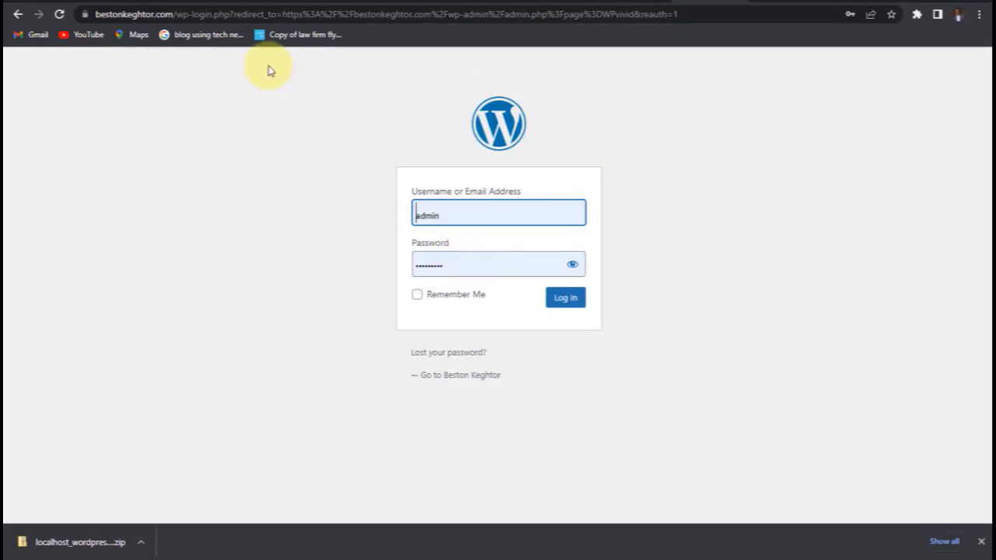
pyautogui.click(156, 14)
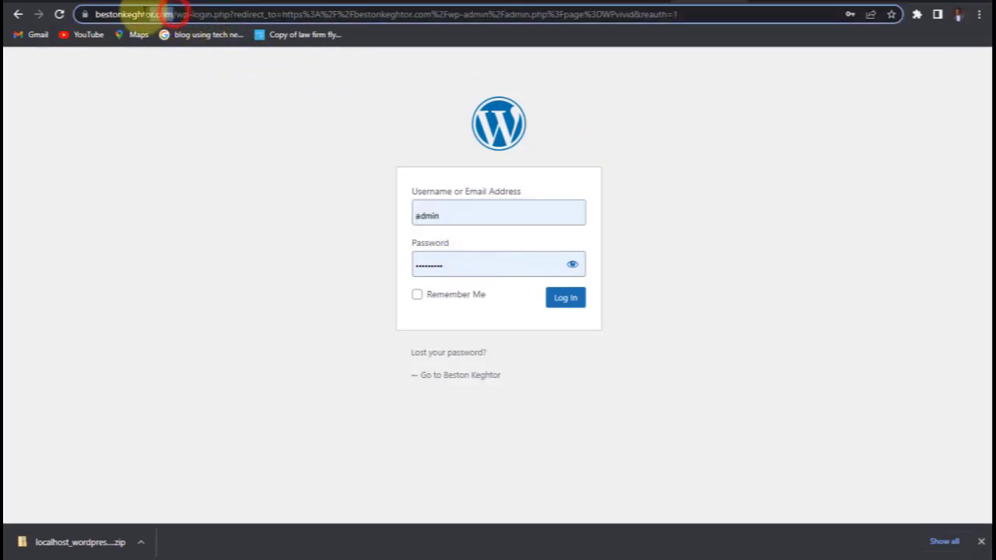
pyautogui.click(140, 14)
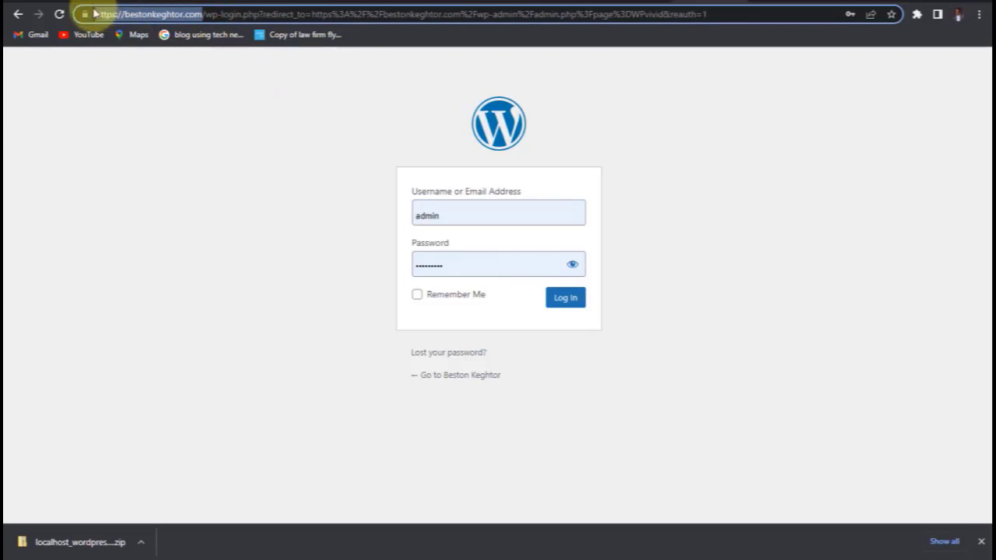
pyautogui.moveTo(646, 19)
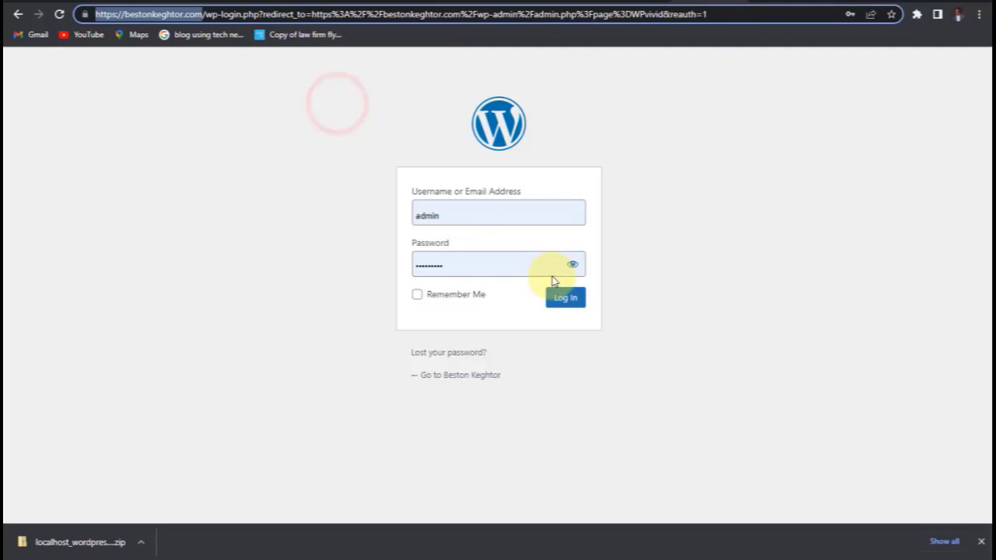
pyautogui.click(498, 264)
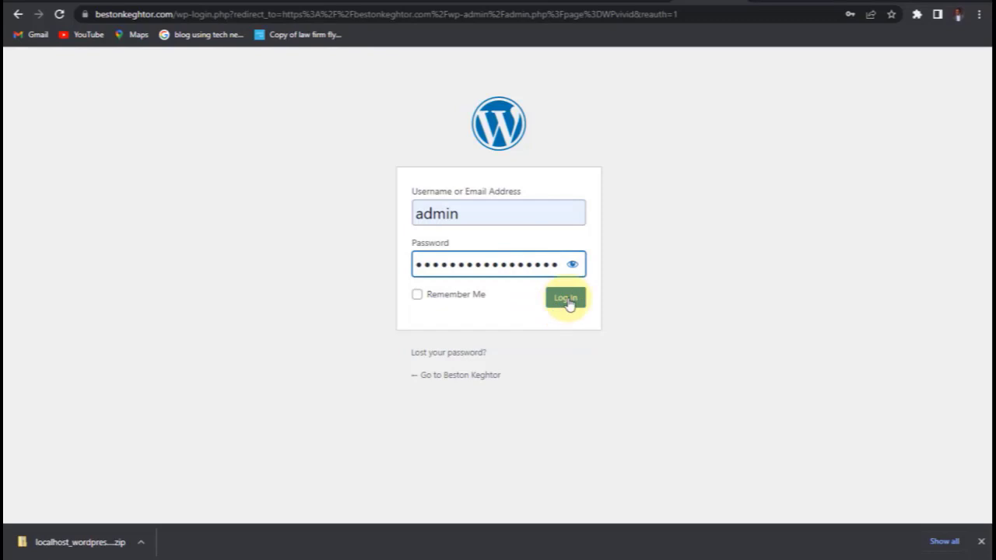
pyautogui.click(565, 298)
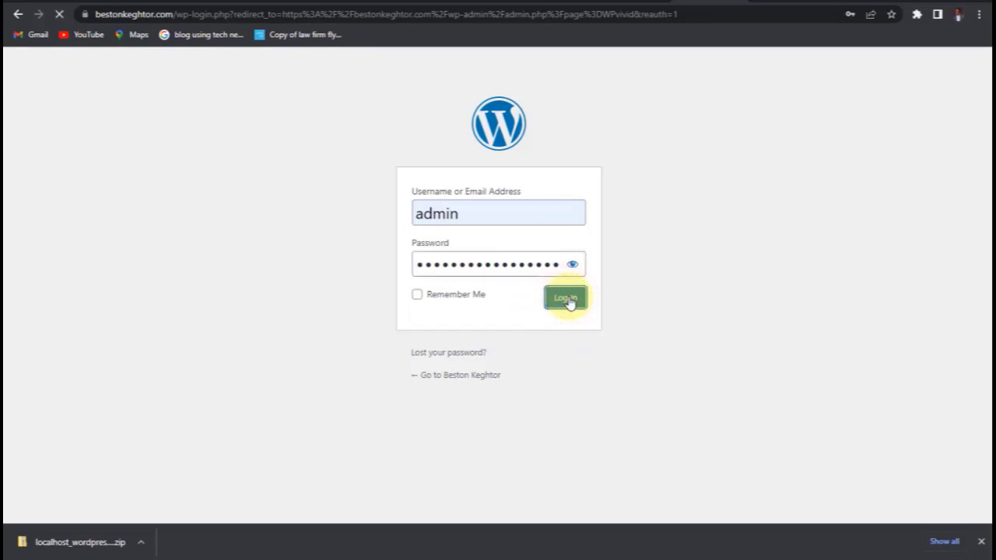
pyautogui.click(565, 298)
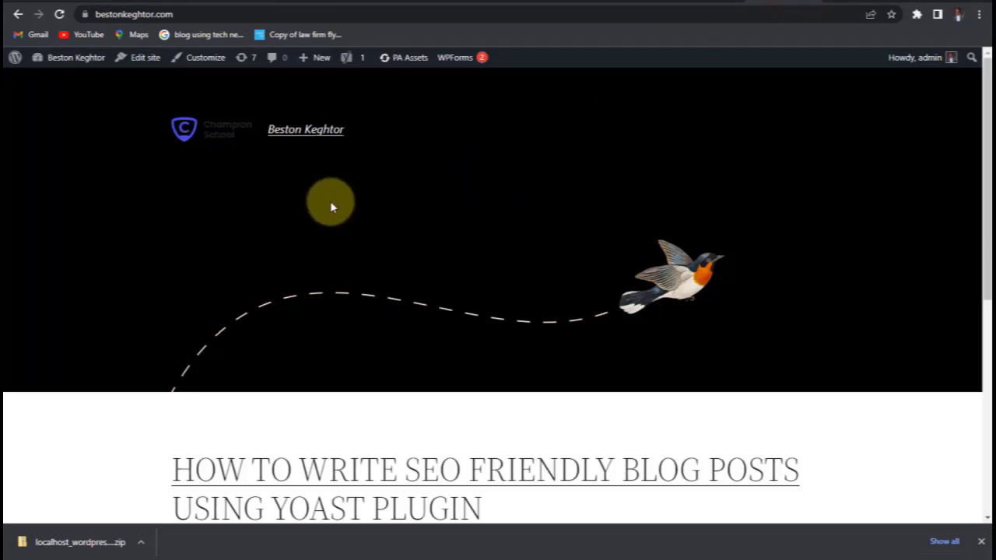
# Reload the live homepage and scroll through the migrated Beston Keghtor portfolio sections.
pyautogui.click(59, 14)
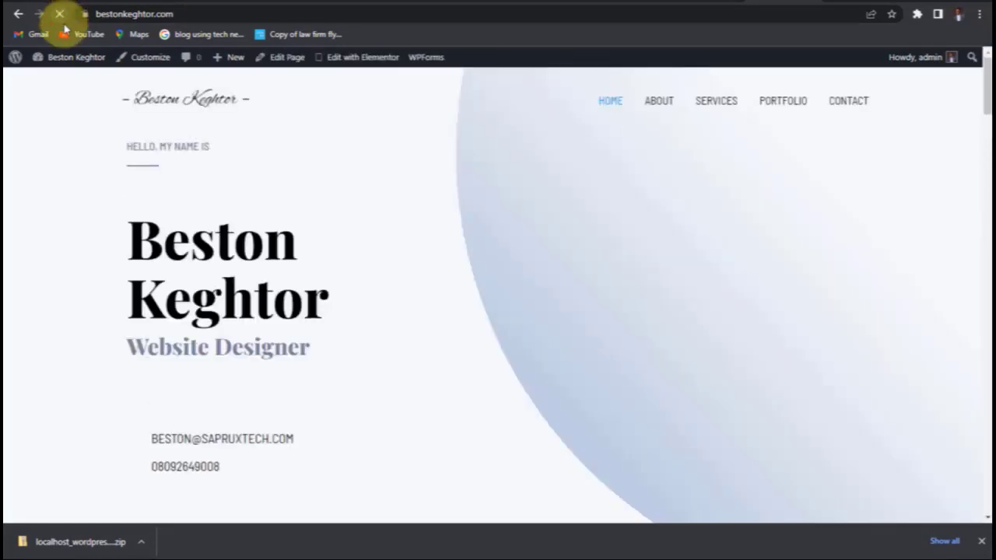
pyautogui.click(60, 14)
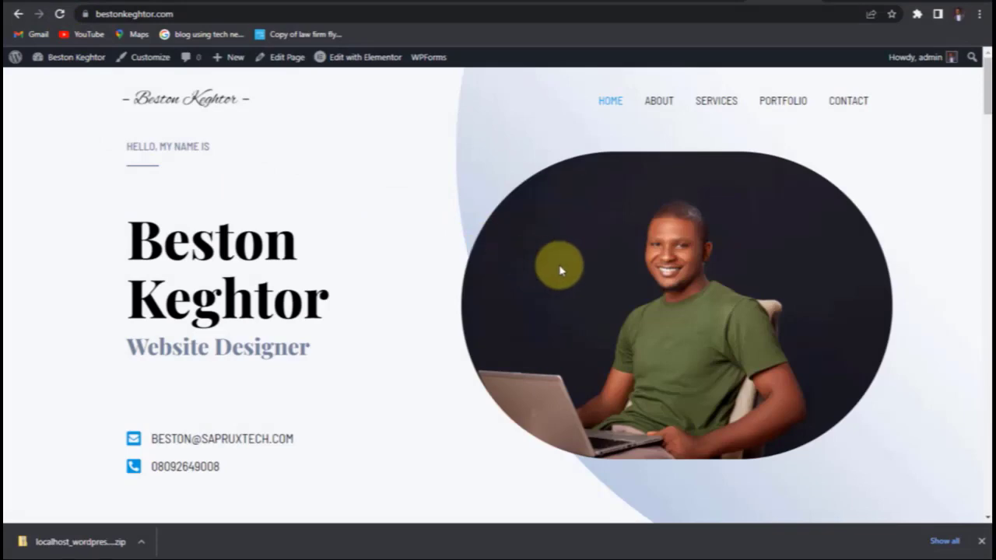
pyautogui.scroll(-3)
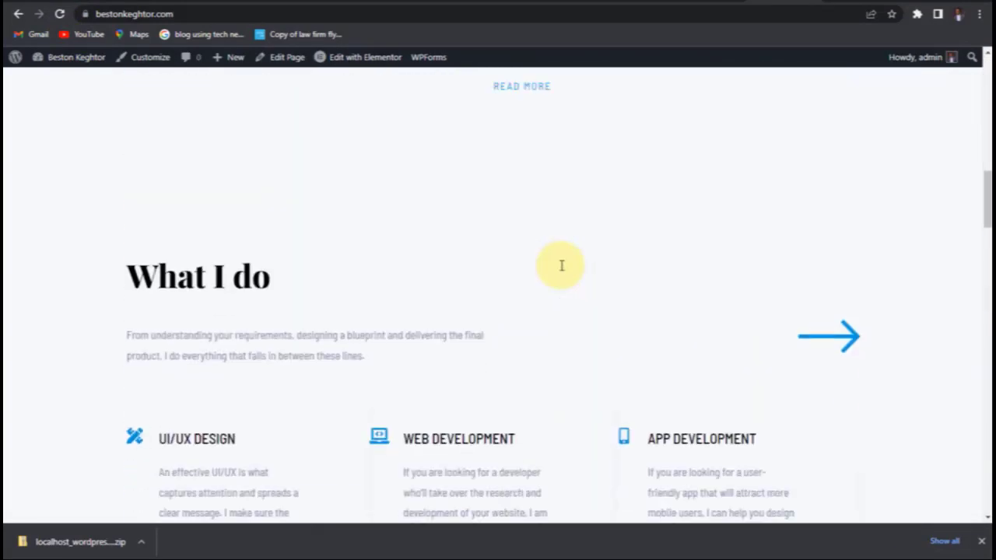
pyautogui.scroll(-3)
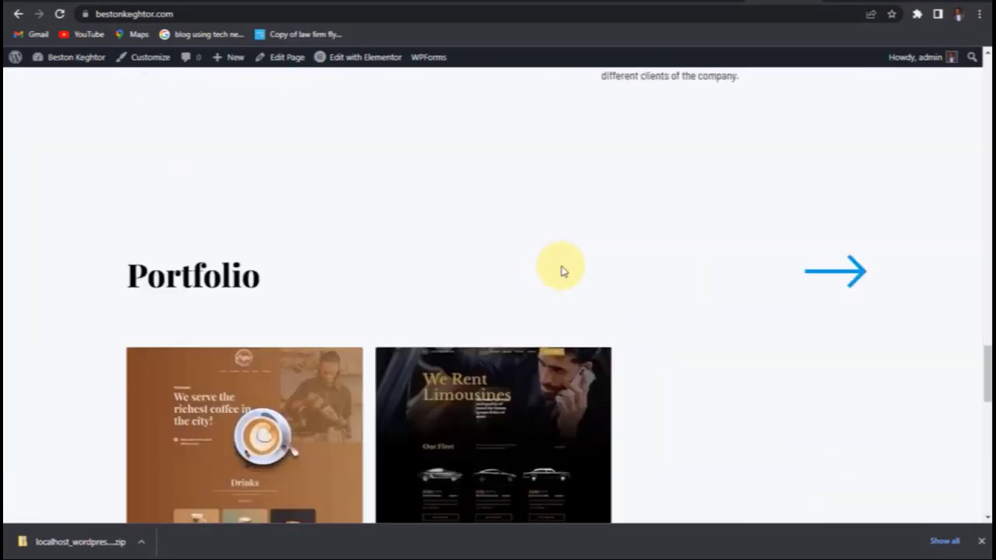
pyautogui.scroll(-3)
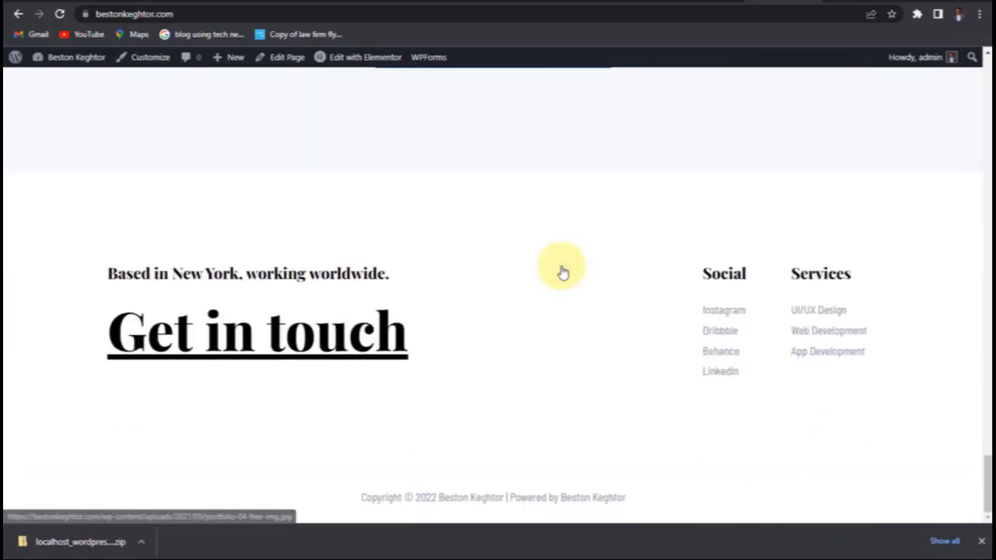
pyautogui.scroll(3)
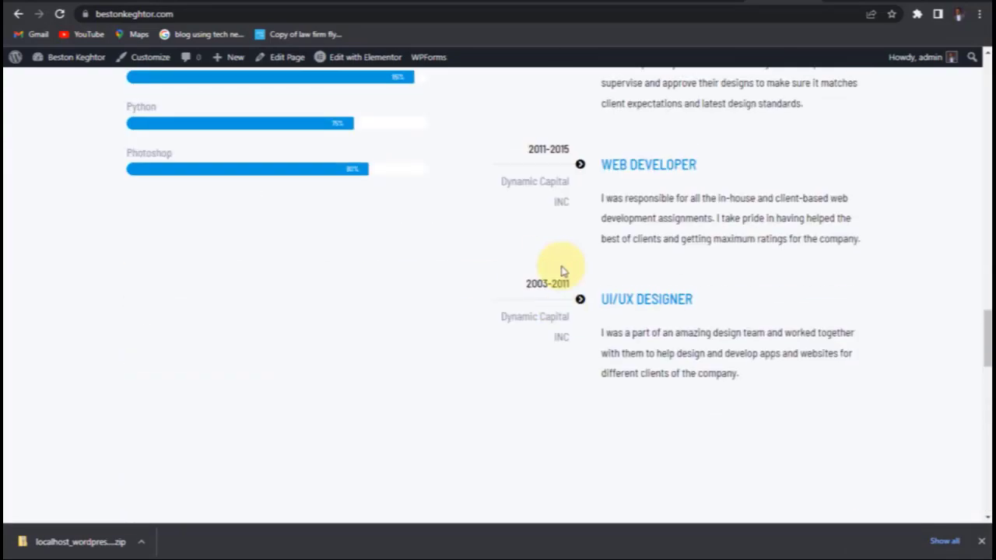